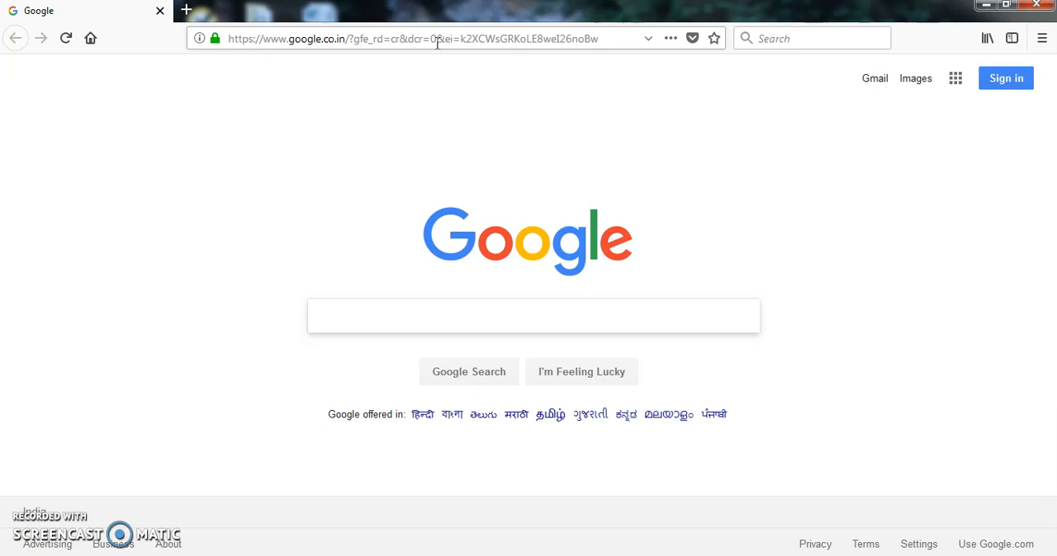
- Load wordpress.com in Firefox in place of the Google start page
left_click(533, 316)
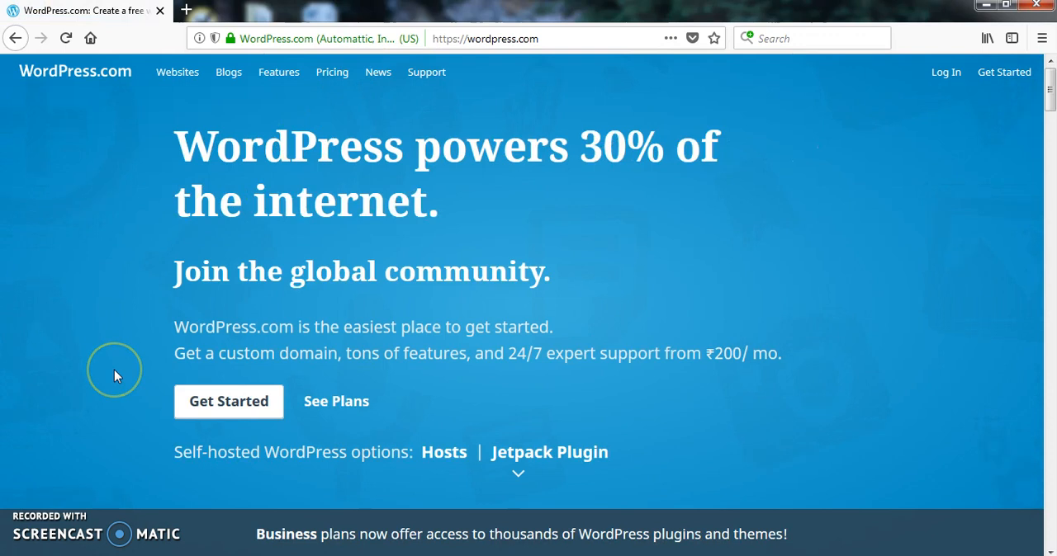
- Start the new-site sign-up with the Get Started button
left_click(229, 401)
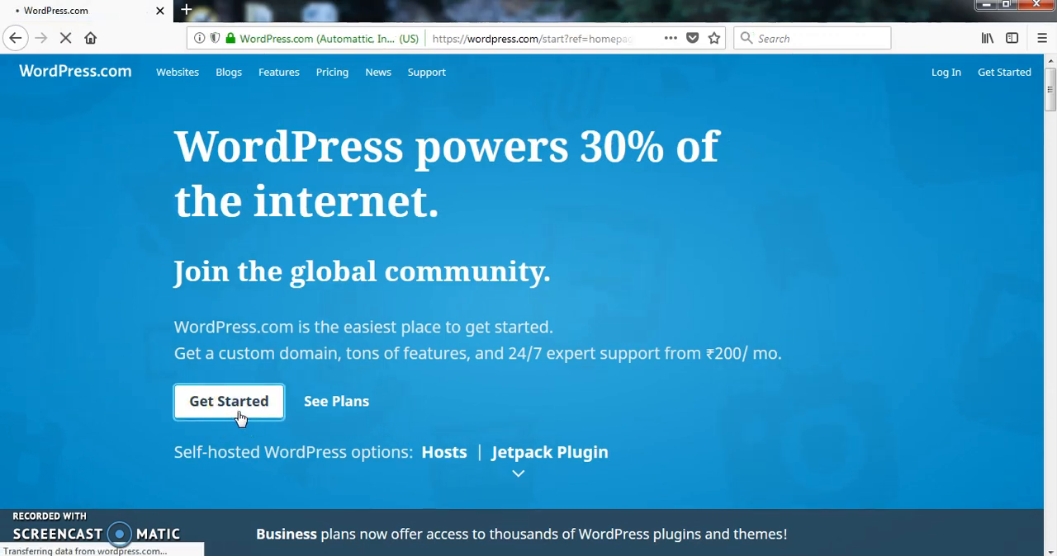
left_click(228, 401)
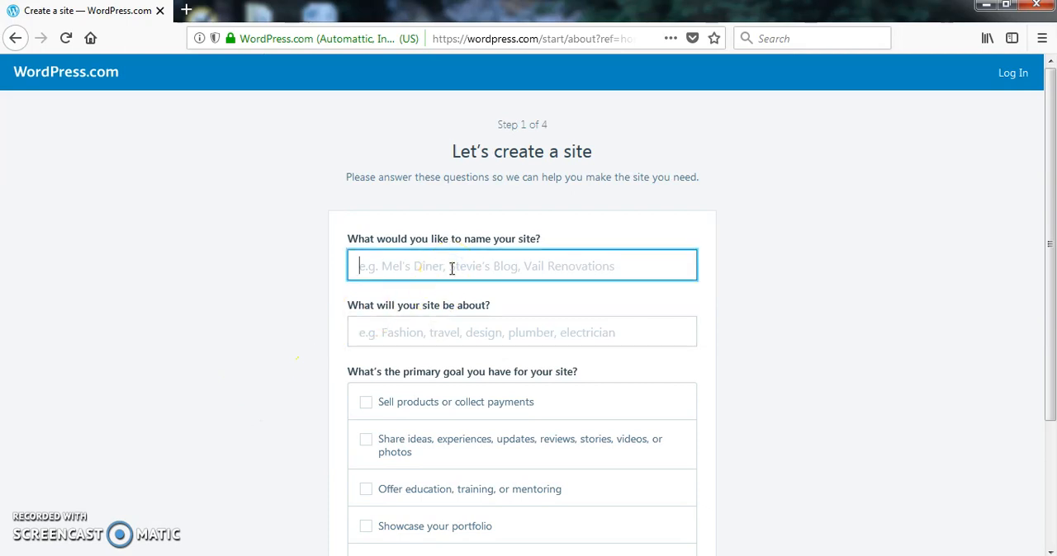
- Name the site 'englishtutorial' and describe its topic as mentoring and training
type("eng")
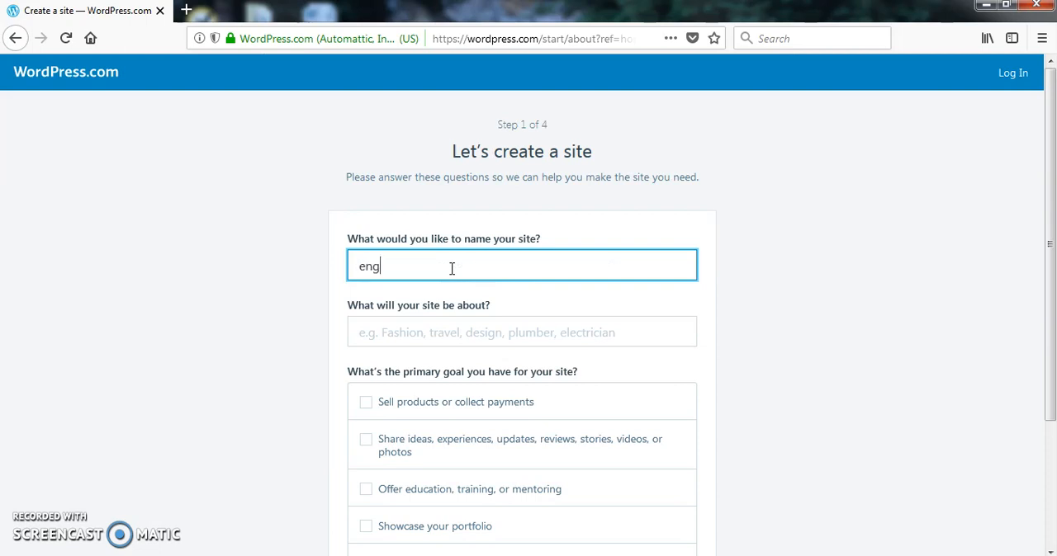
type("lisht")
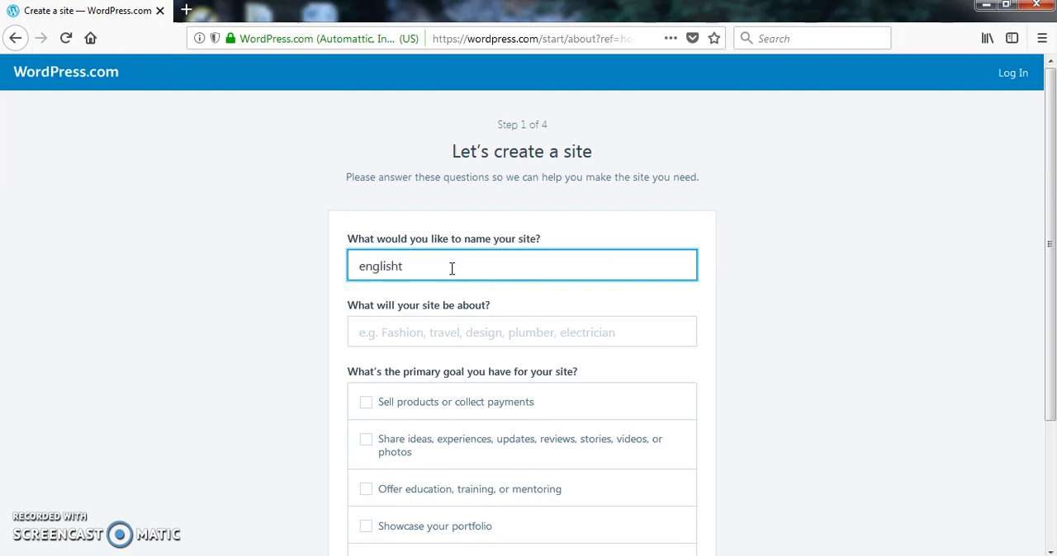
type("tutorial")
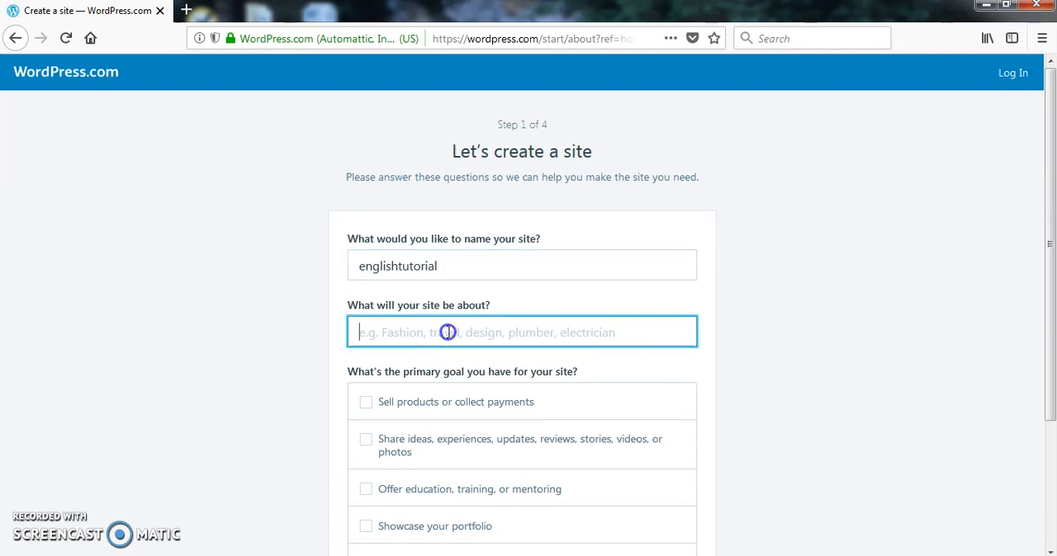
left_click(449, 332)
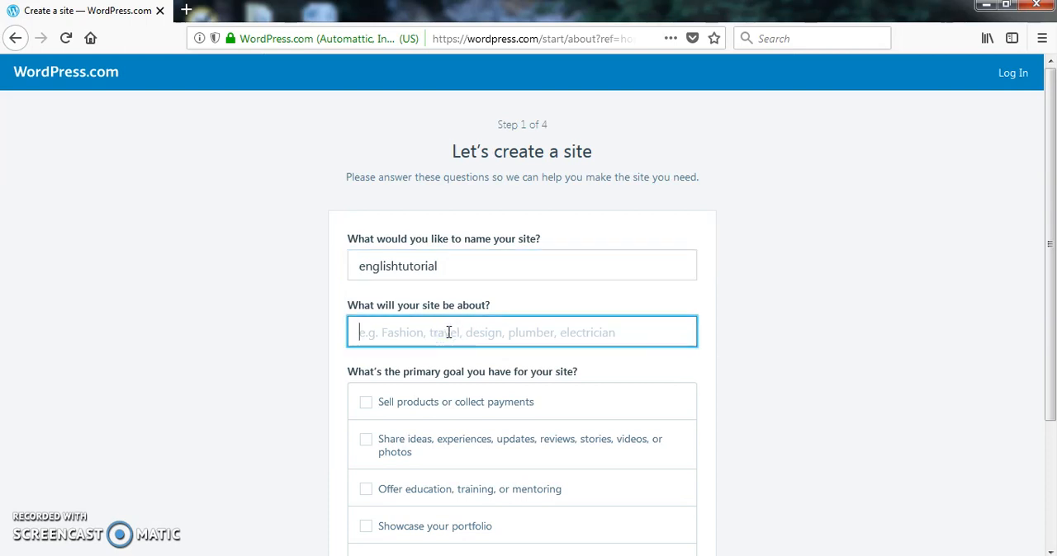
type("mentoring and t")
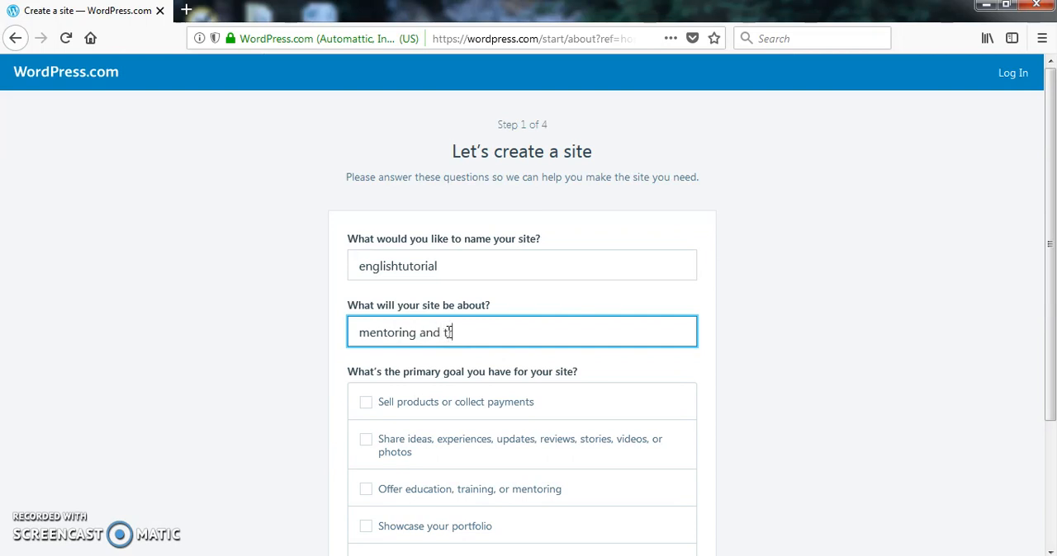
type("raining")
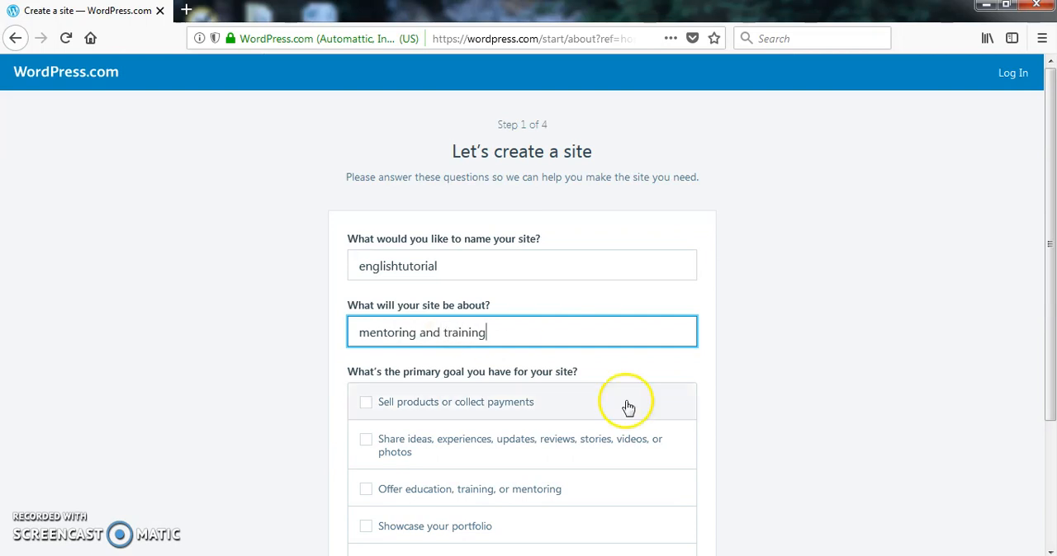
mouse_move(1050, 252)
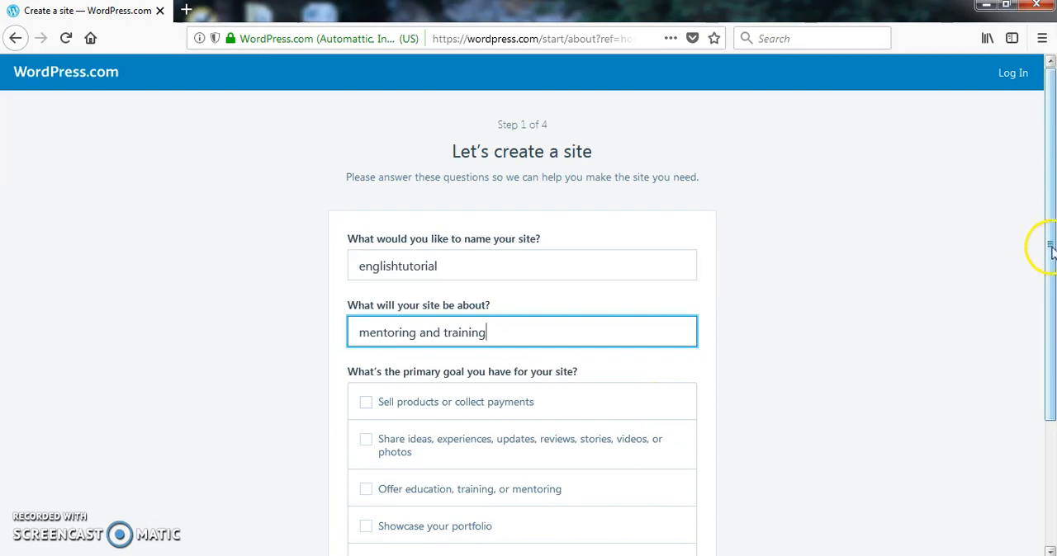
- Choose the education/mentoring goal and beginner comfort level 1, then continue to step 2
scroll("down", 3)
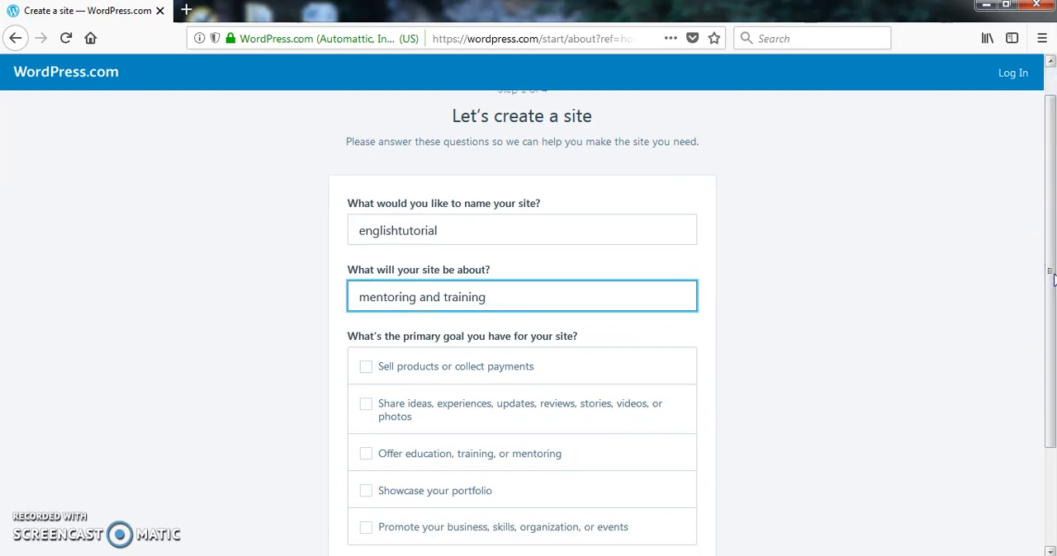
mouse_move(361, 463)
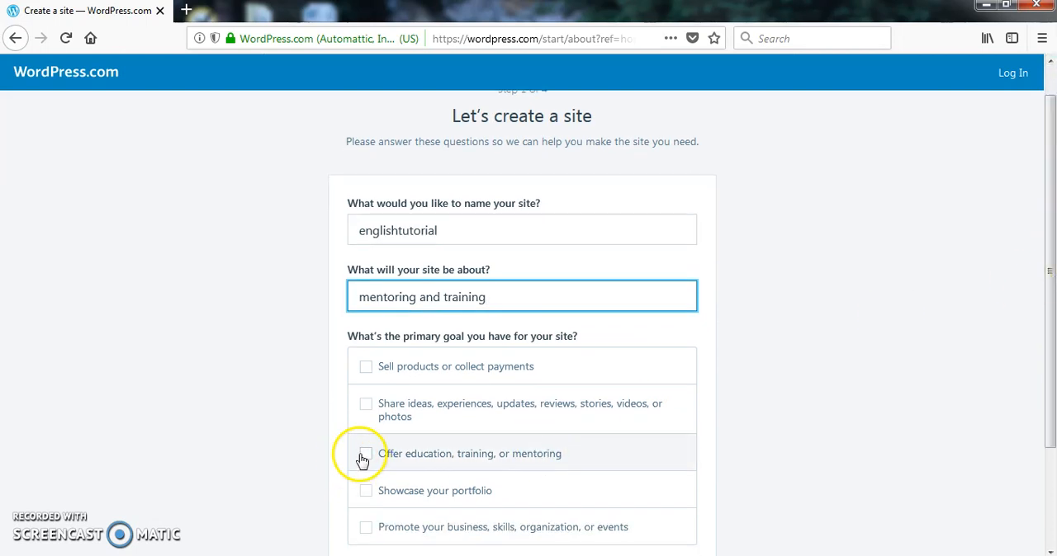
left_click(365, 454)
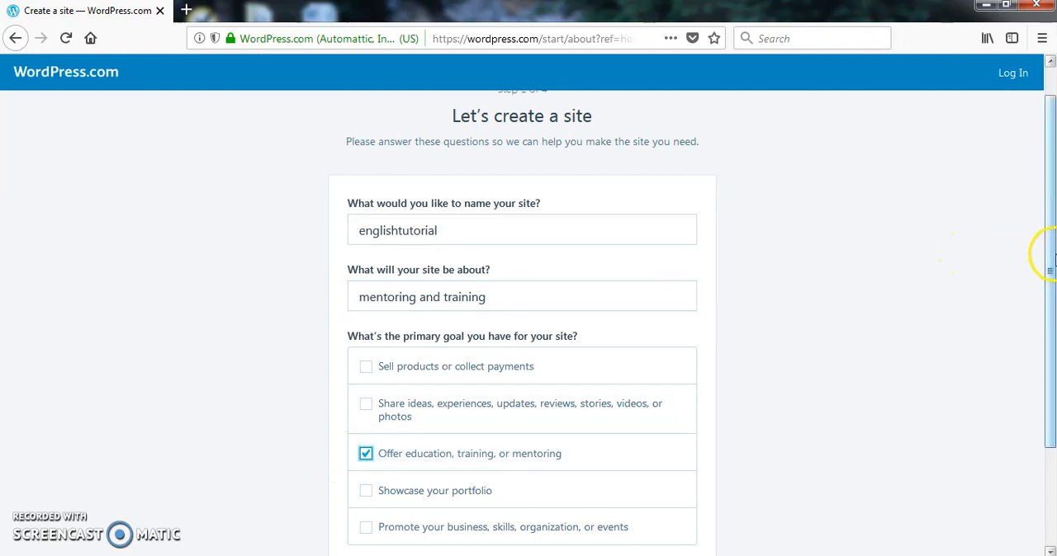
scroll("down", 3)
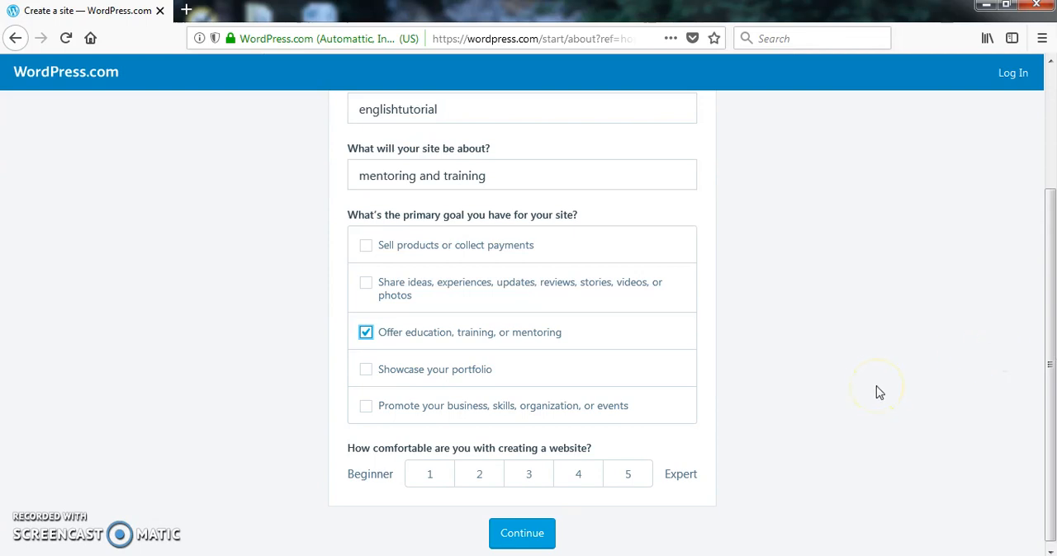
left_click(429, 474)
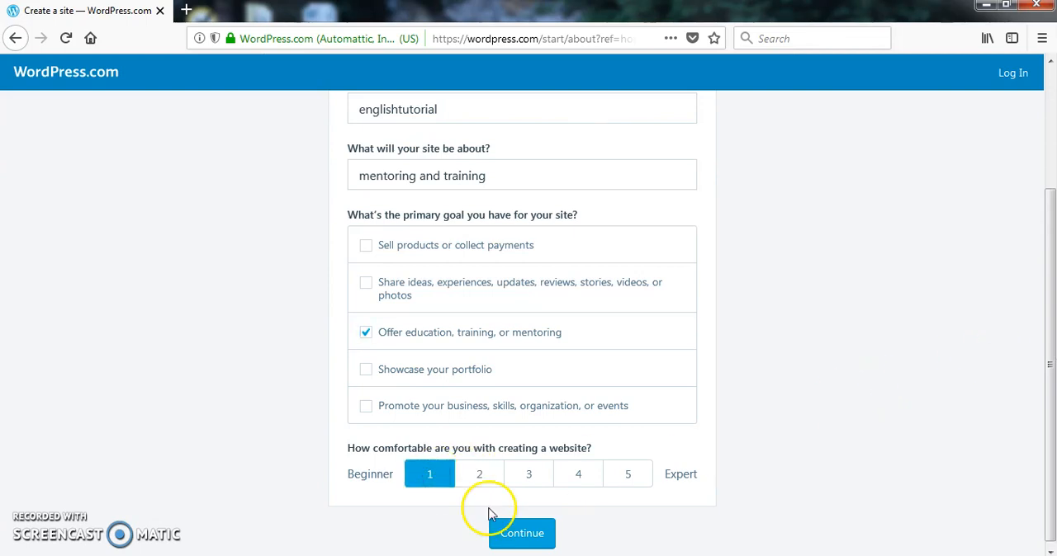
mouse_move(530, 534)
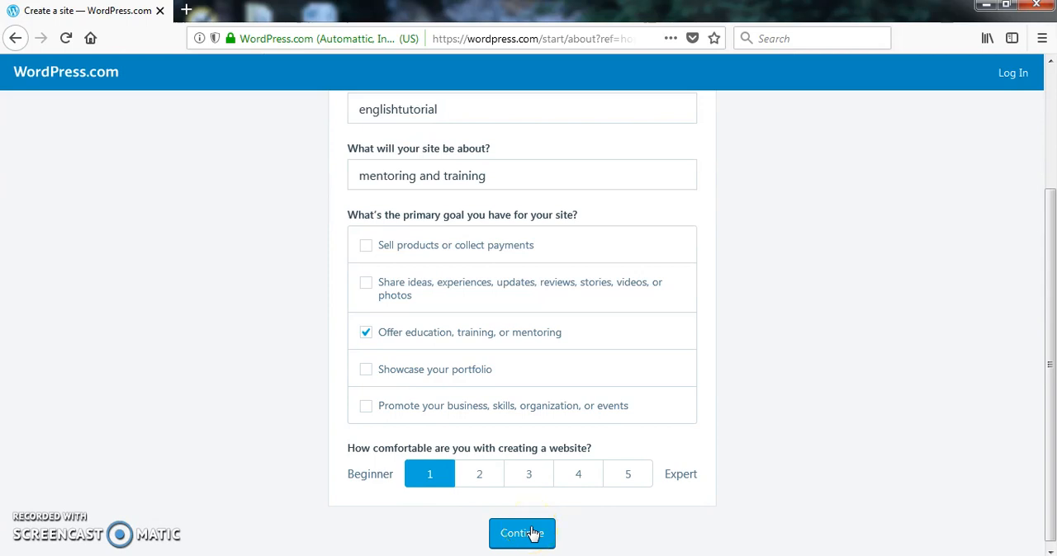
left_click(521, 533)
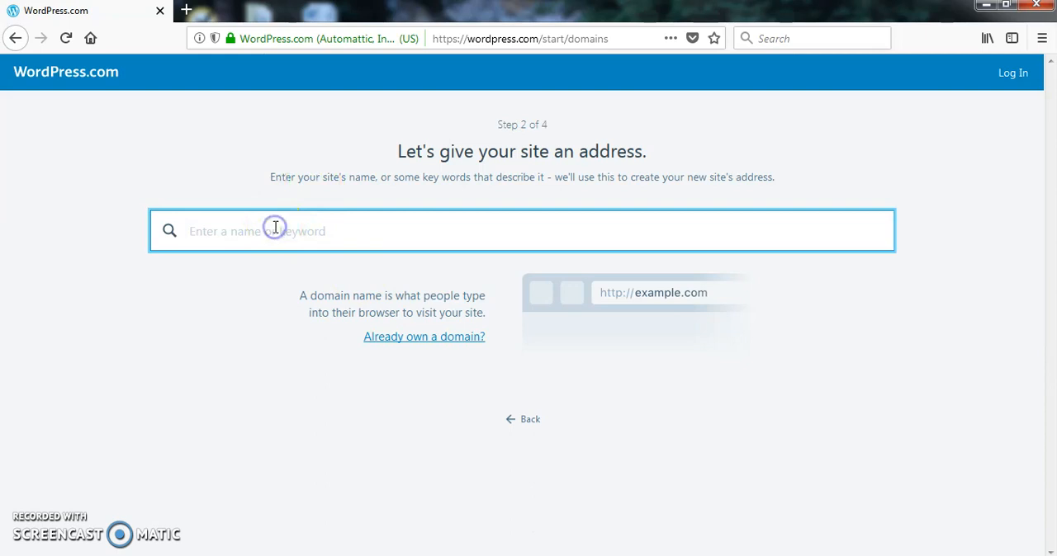
- Search 'englishtutorial' and select the free .wordpress.com address
type("kan")
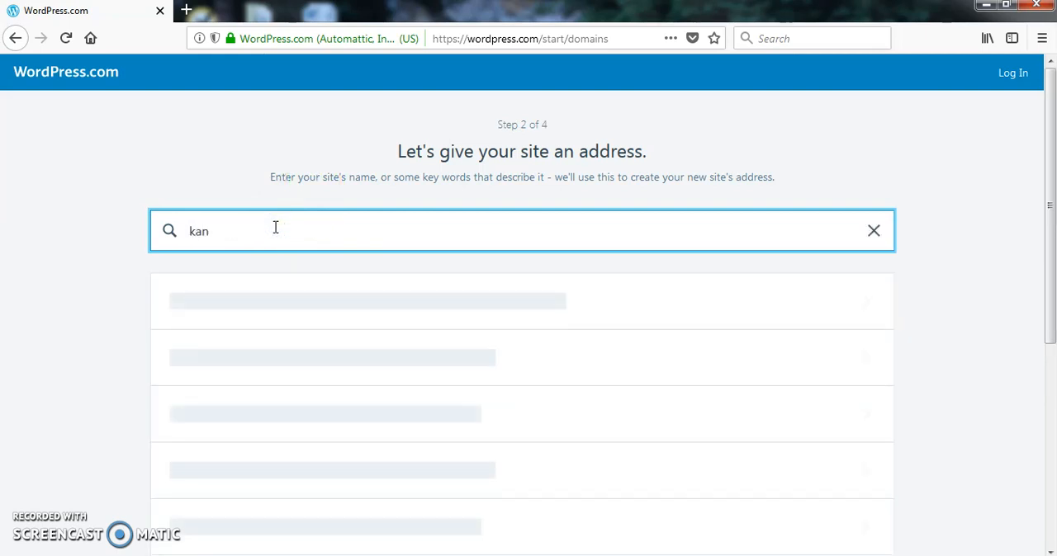
type("thieng")
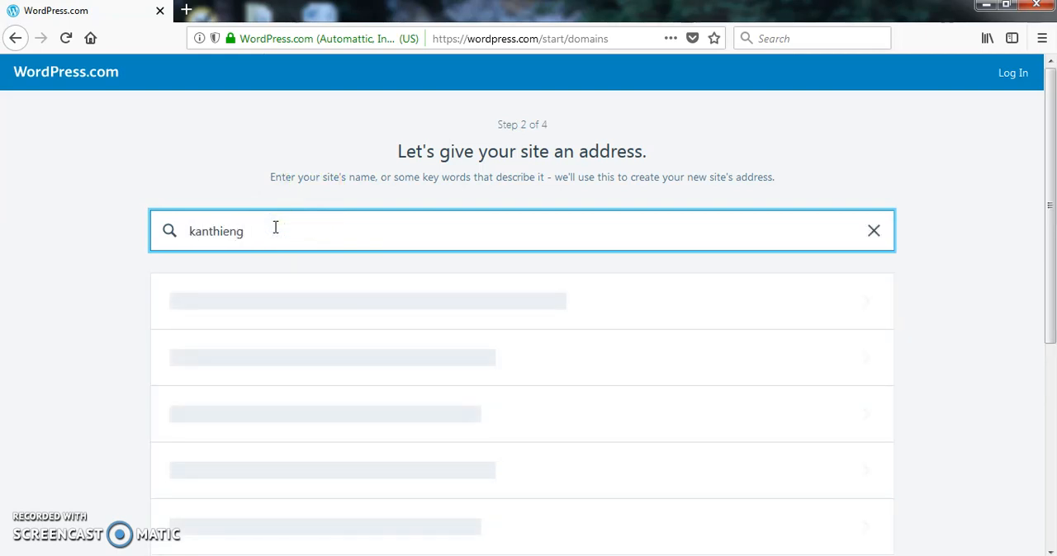
type("englishtu")
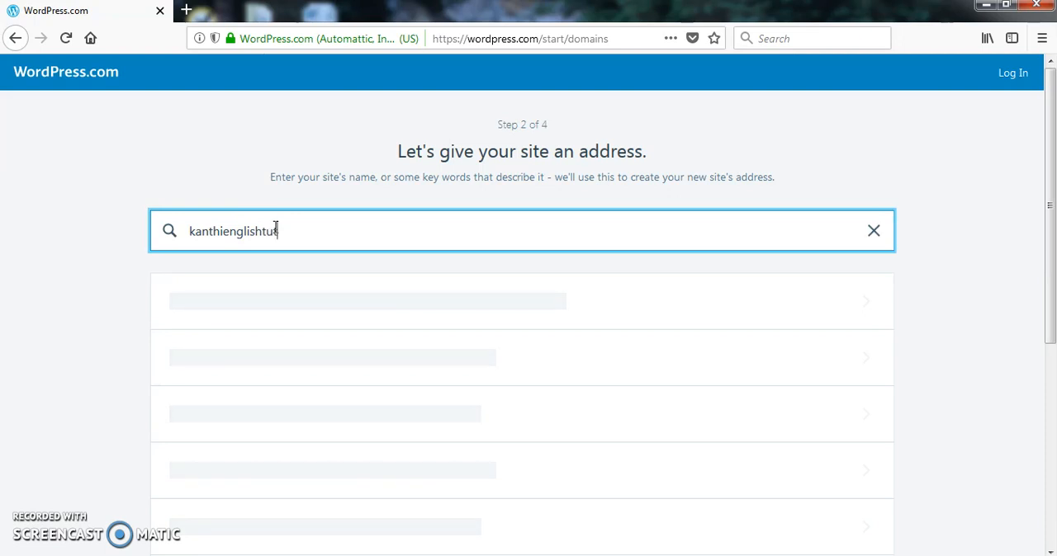
type("torial")
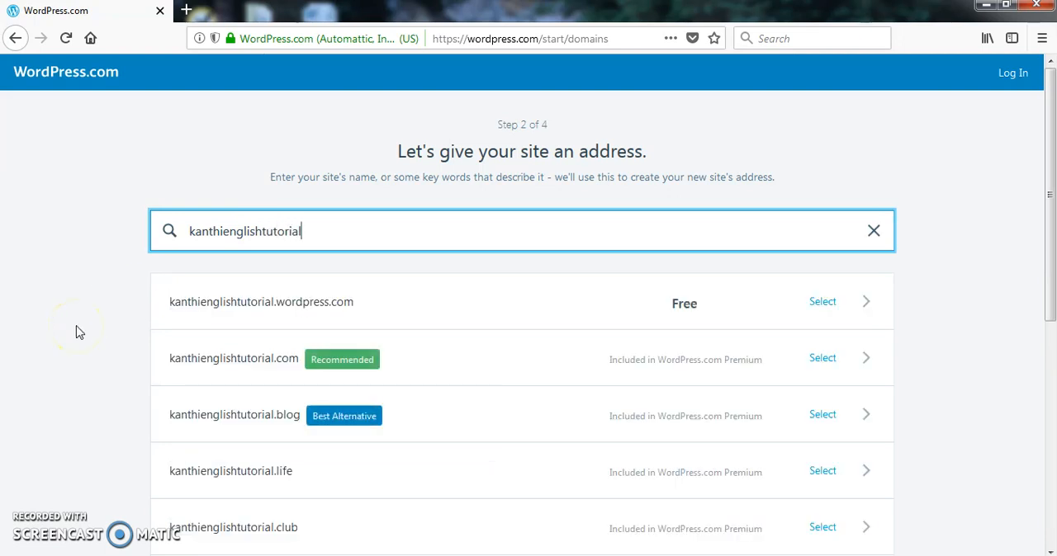
mouse_move(247, 309)
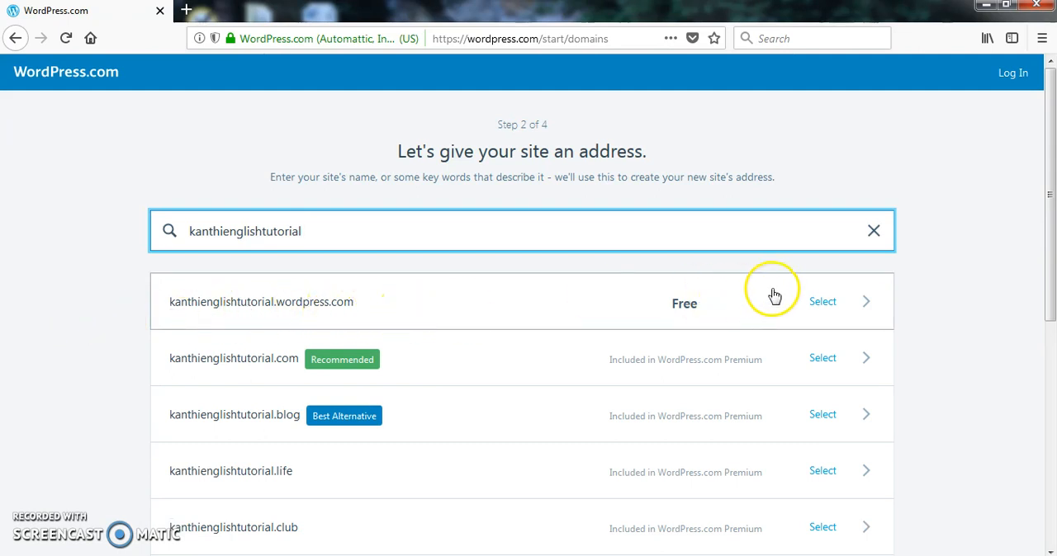
left_click(822, 301)
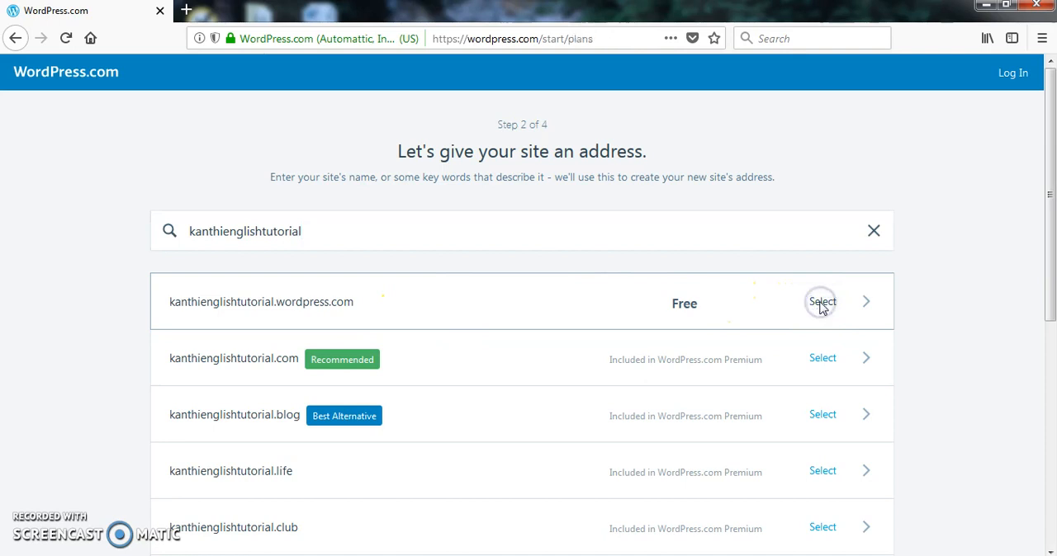
- Skip the Personal, Premium and Business plans and start with the free plan
left_click(822, 301)
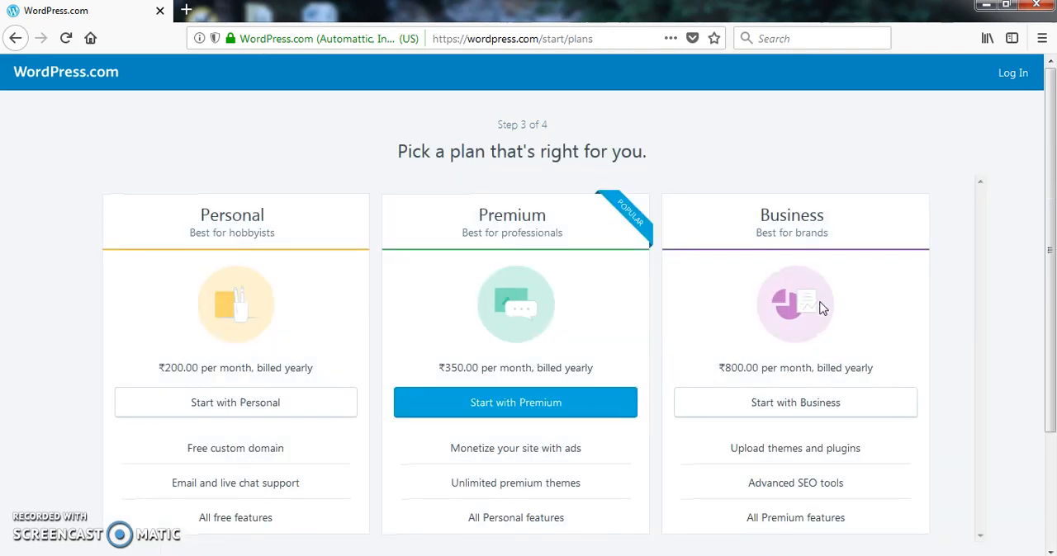
scroll("down", 3)
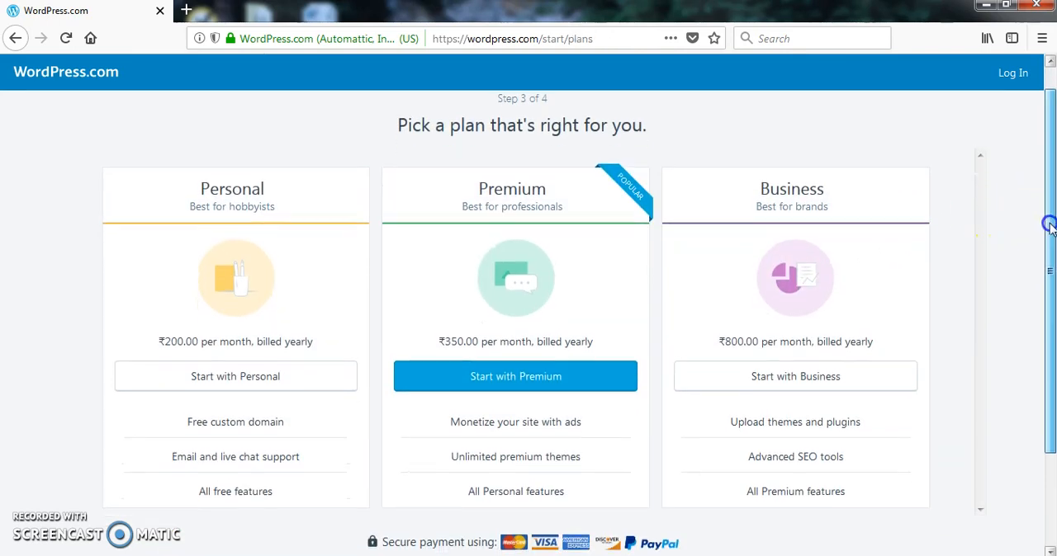
scroll("down", 3)
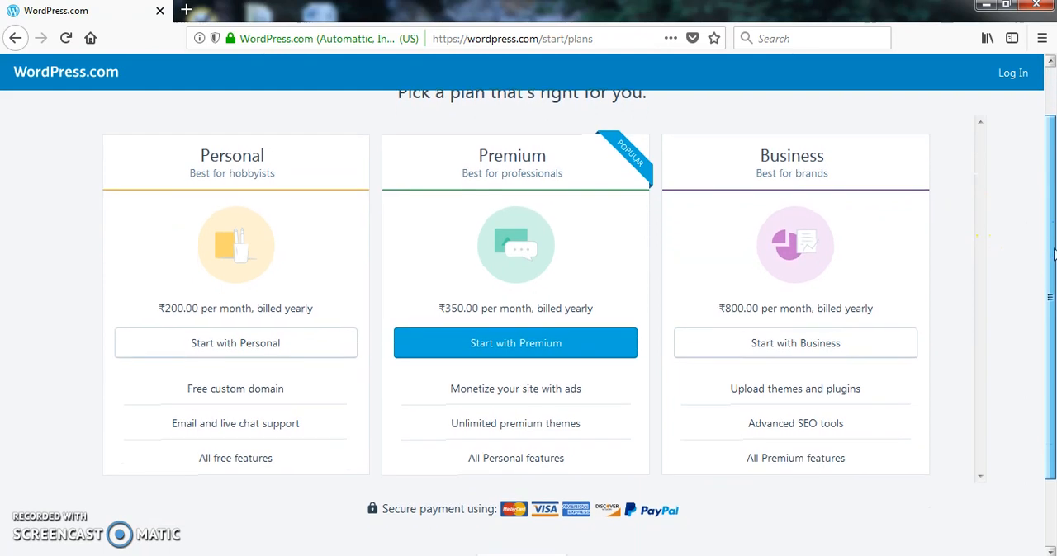
scroll("down", 3)
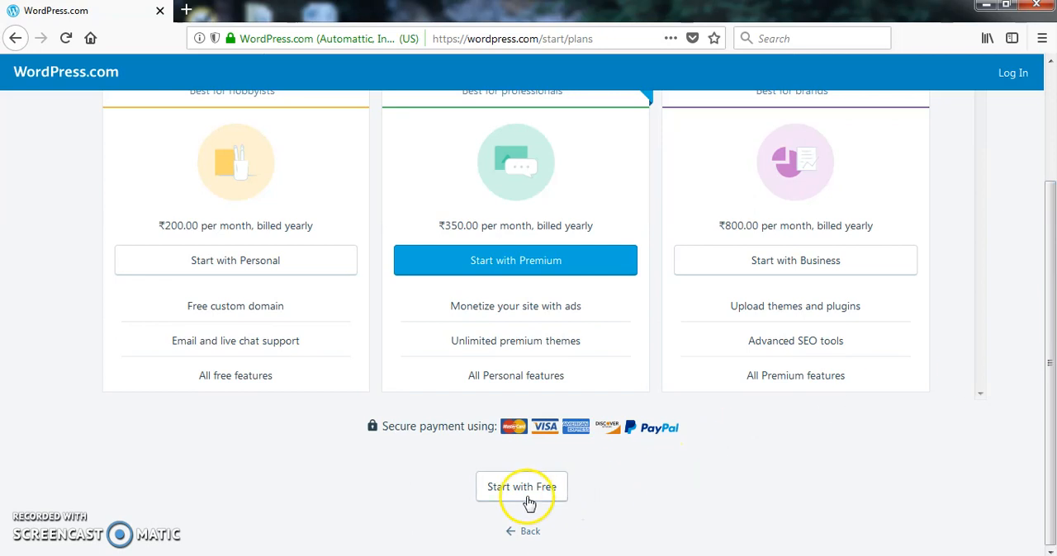
left_click(521, 487)
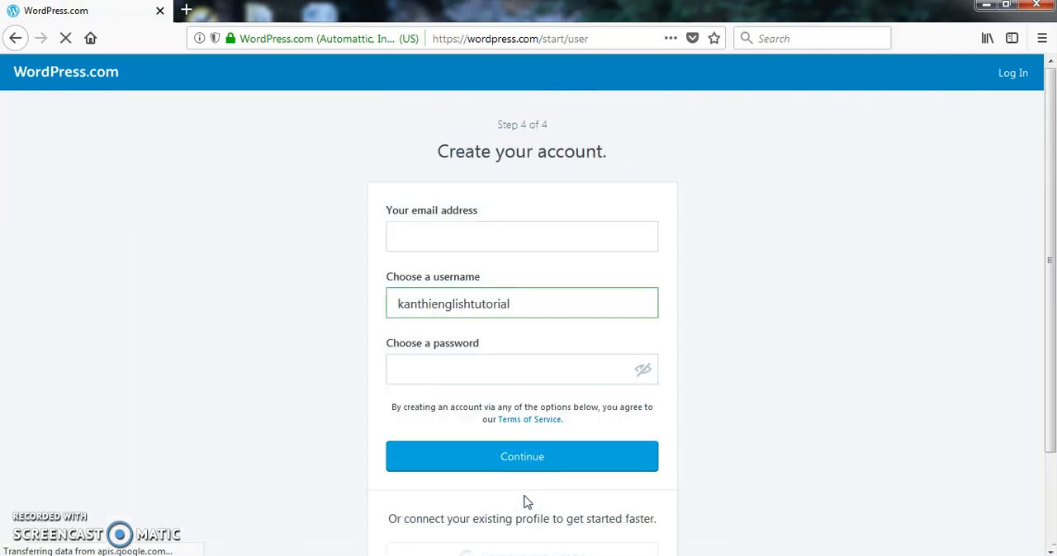
left_click(489, 240)
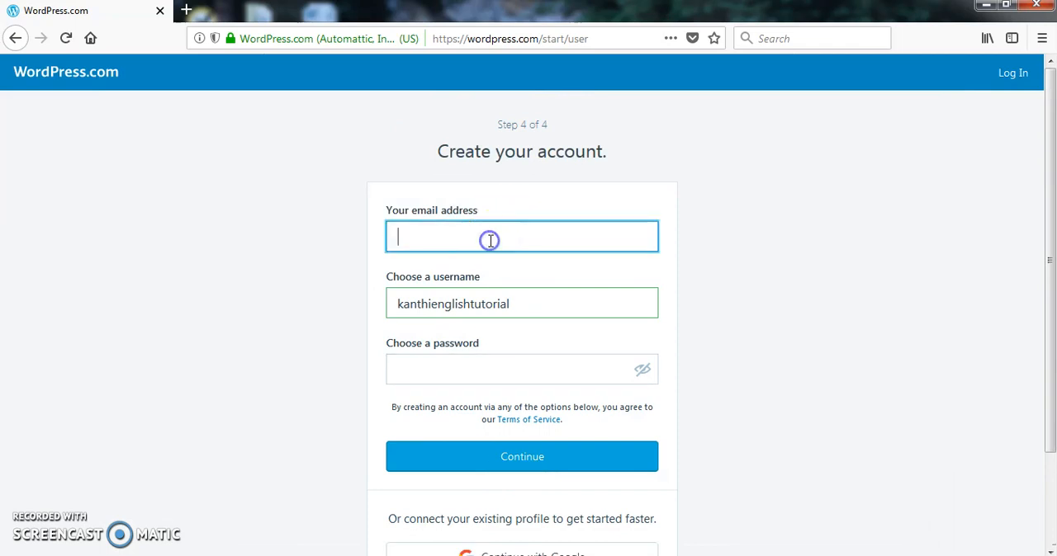
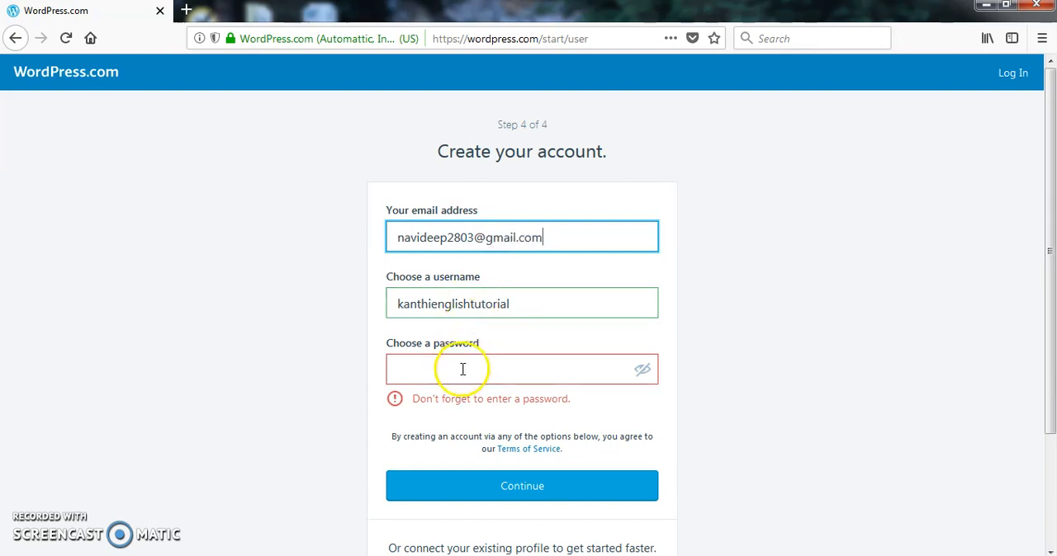
- Set the password, create the account, and continue to the englishtutorial site
left_click(462, 369)
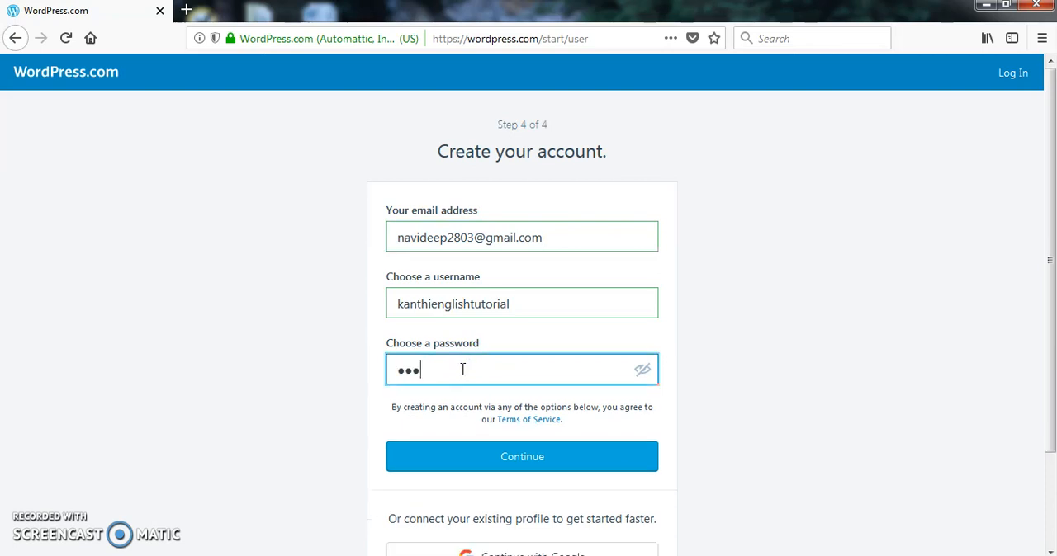
type("***")
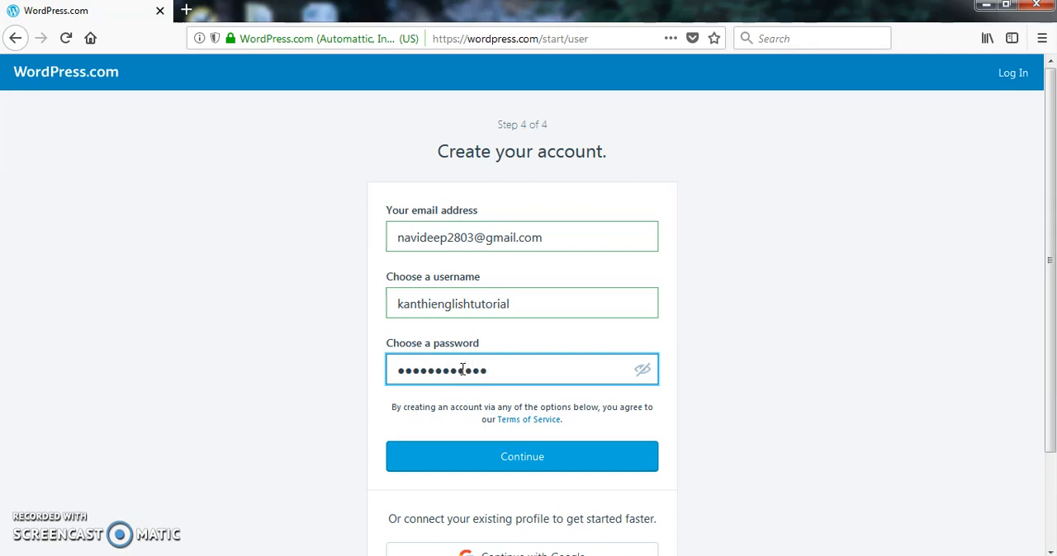
left_click(522, 456)
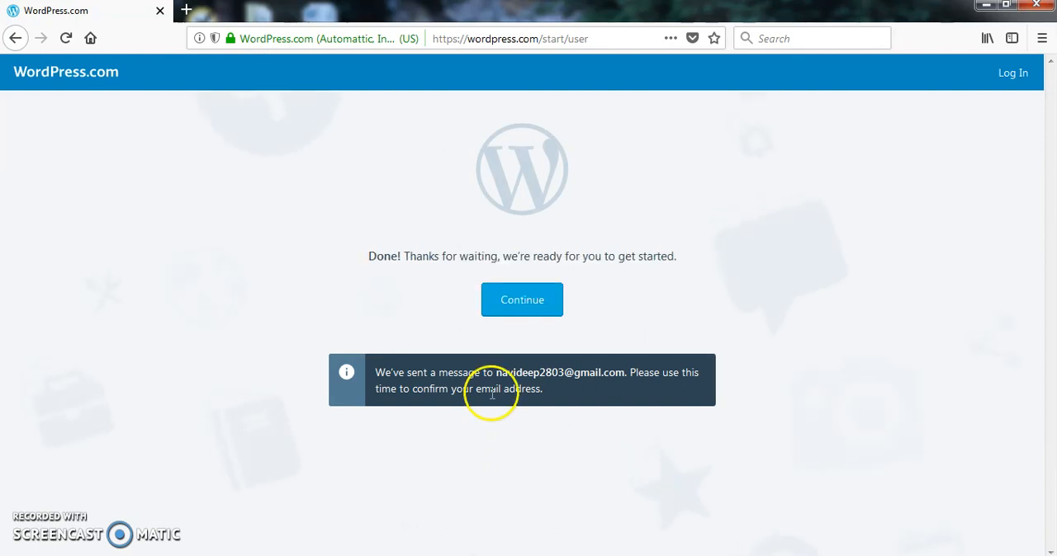
mouse_move(522, 300)
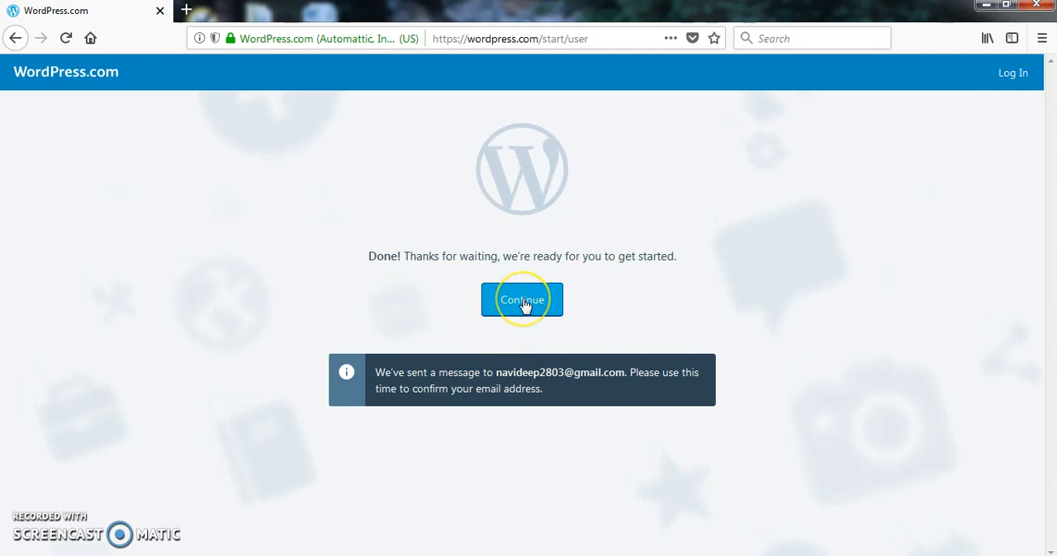
left_click(522, 300)
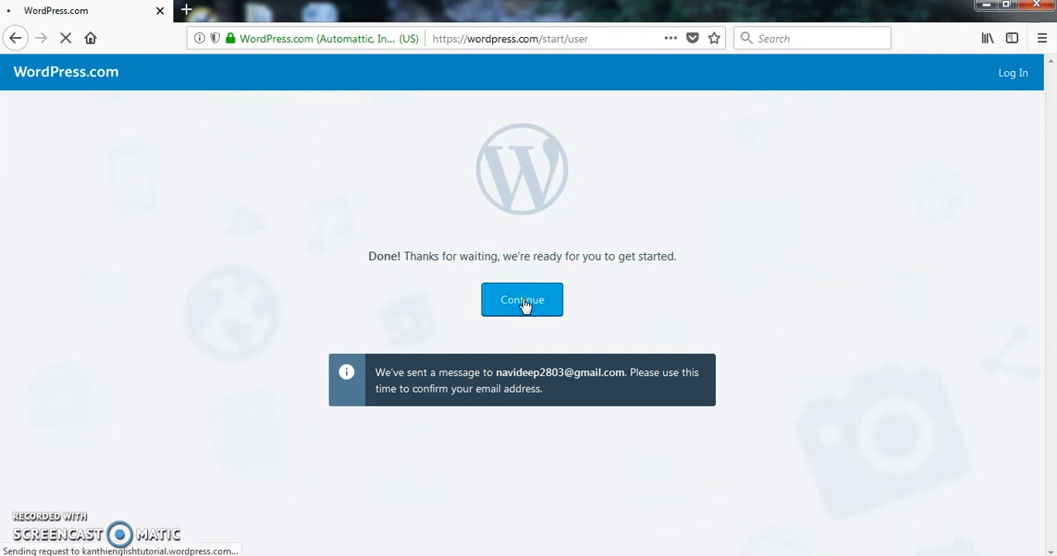
left_click(522, 299)
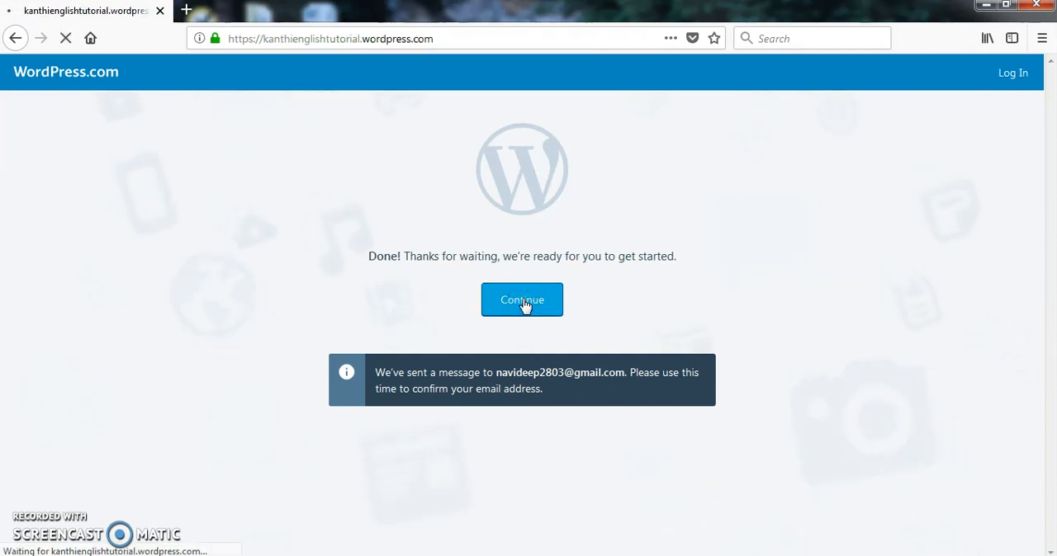
left_click(522, 300)
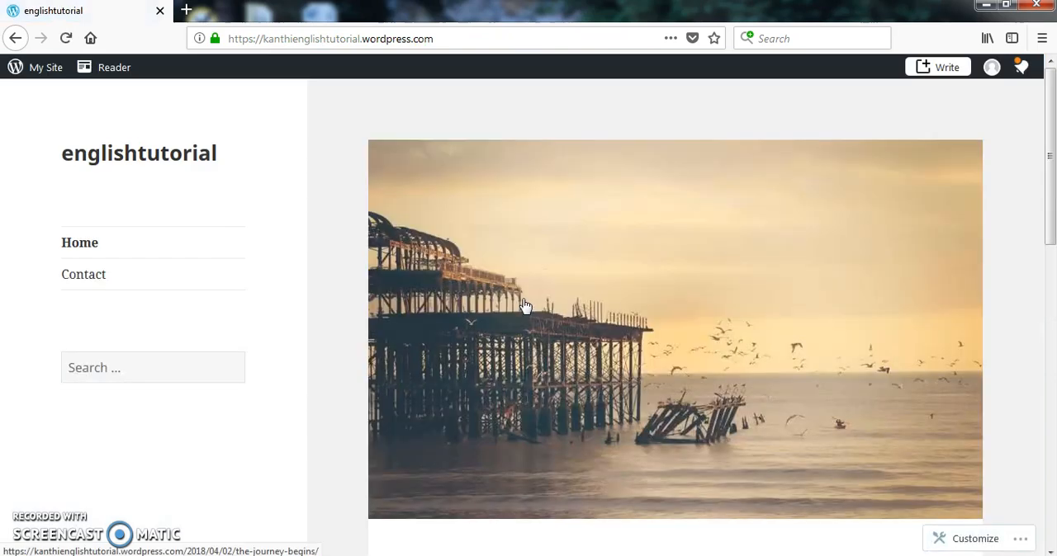
- Open My Site, step past the welcome tour, and go to Stats
left_click(46, 67)
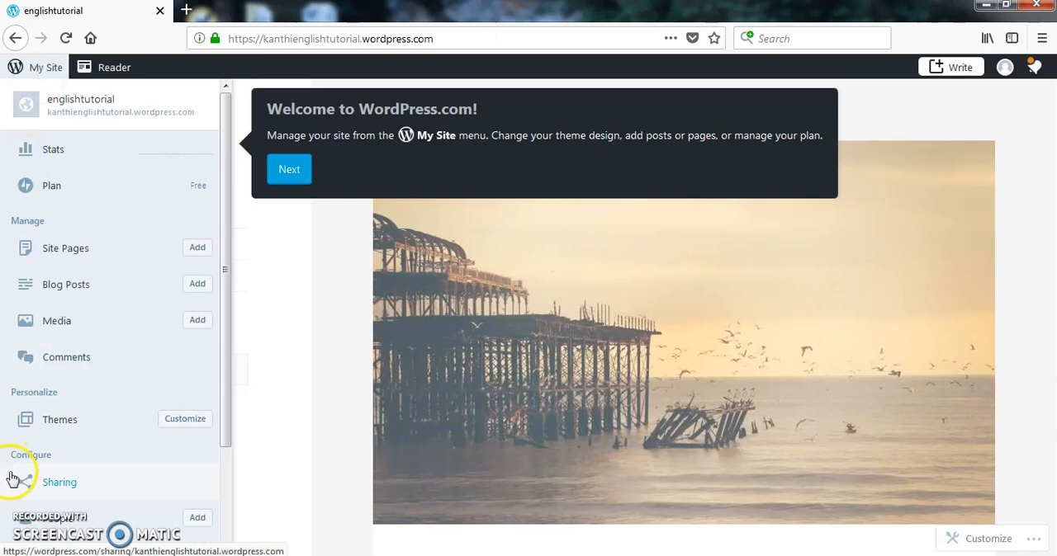
left_click(289, 169)
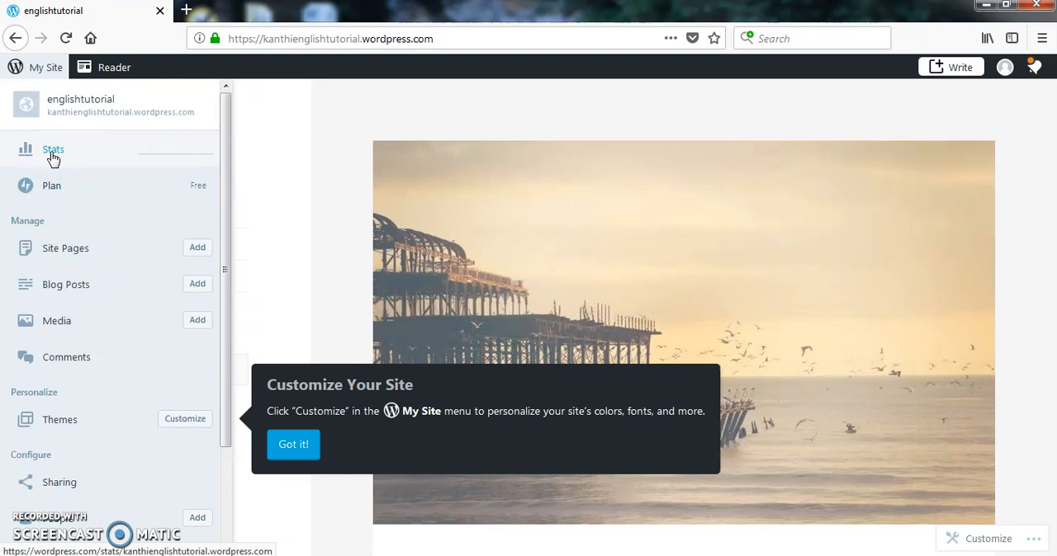
left_click(52, 150)
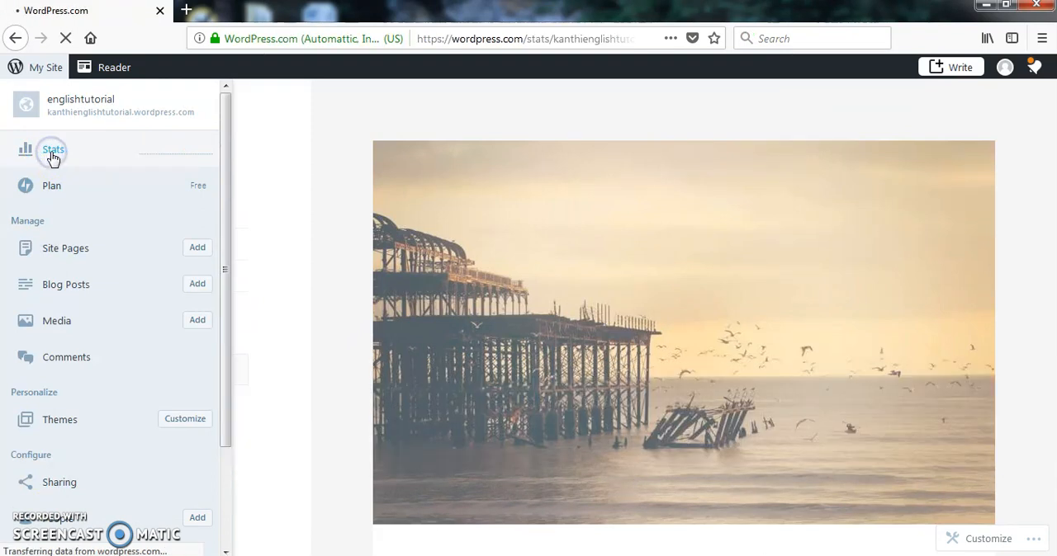
- Dismiss the 'See How Your Site Is Performing' tip on the Stats page
left_click(53, 149)
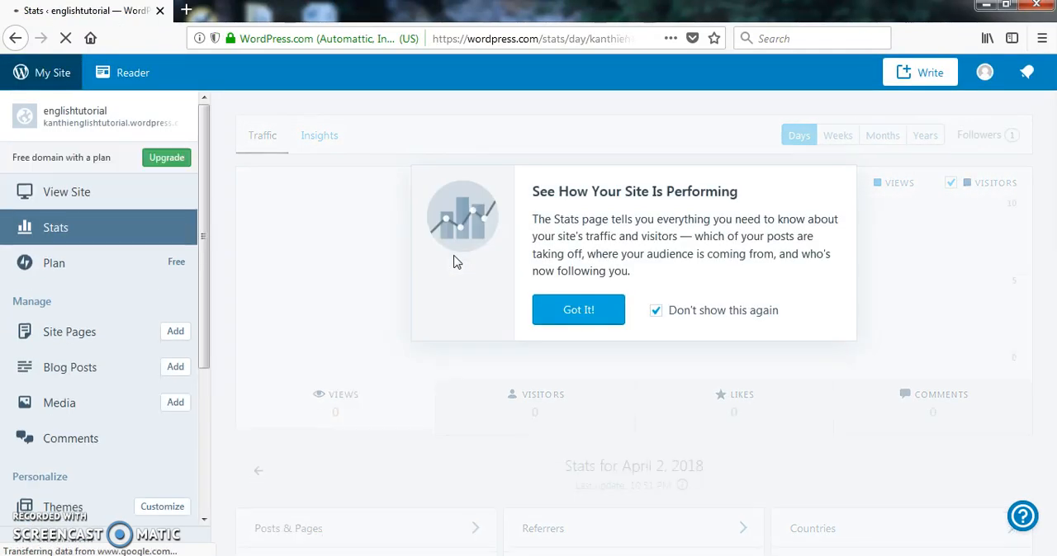
mouse_move(587, 310)
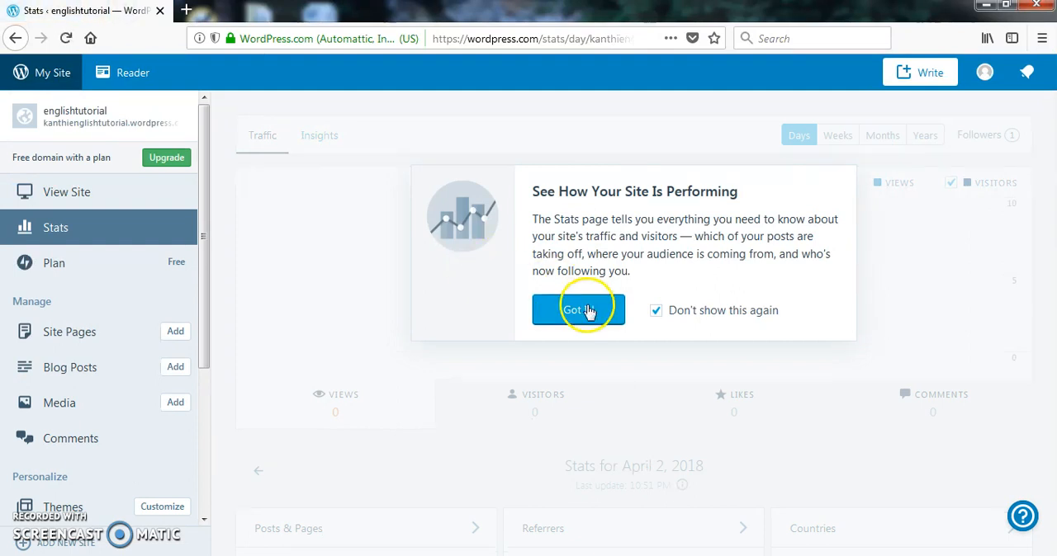
left_click(578, 309)
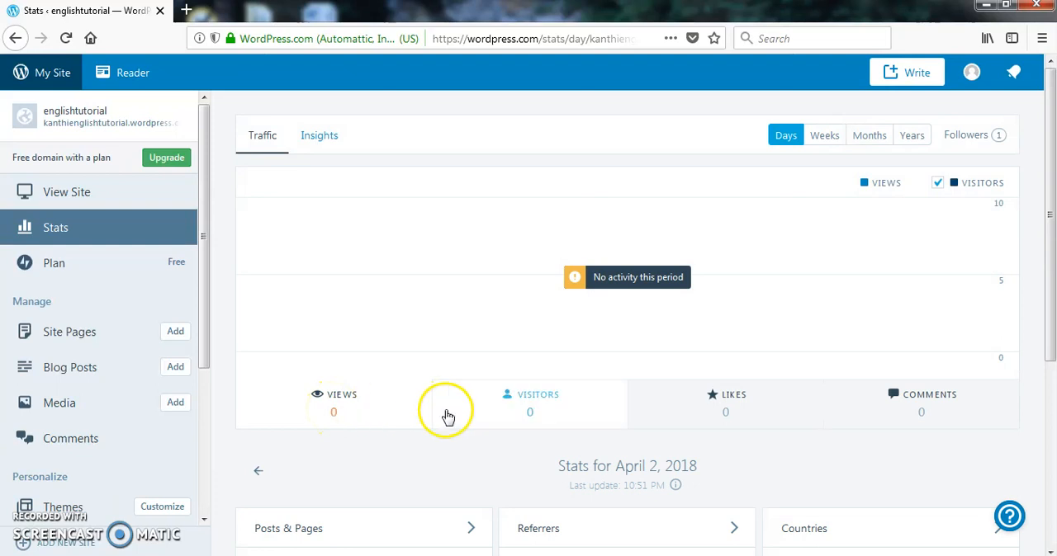
mouse_move(736, 403)
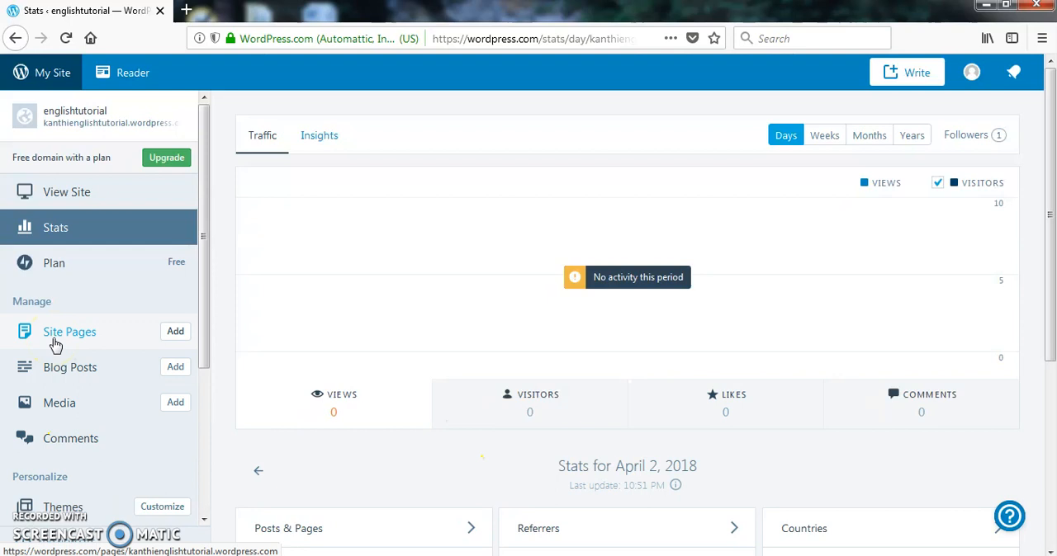
- Open Site Pages and show the Contact page's action menu
left_click(70, 332)
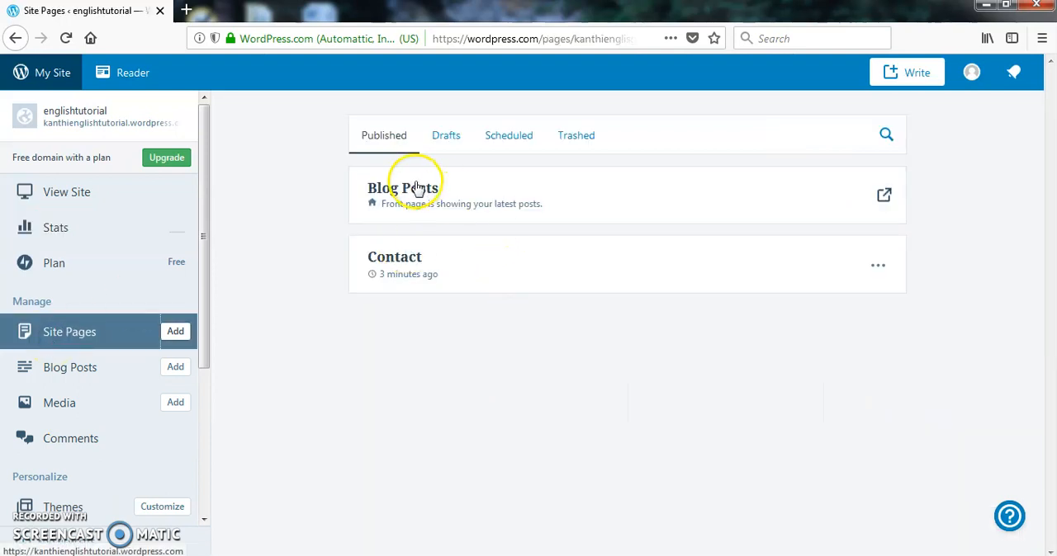
mouse_move(896, 177)
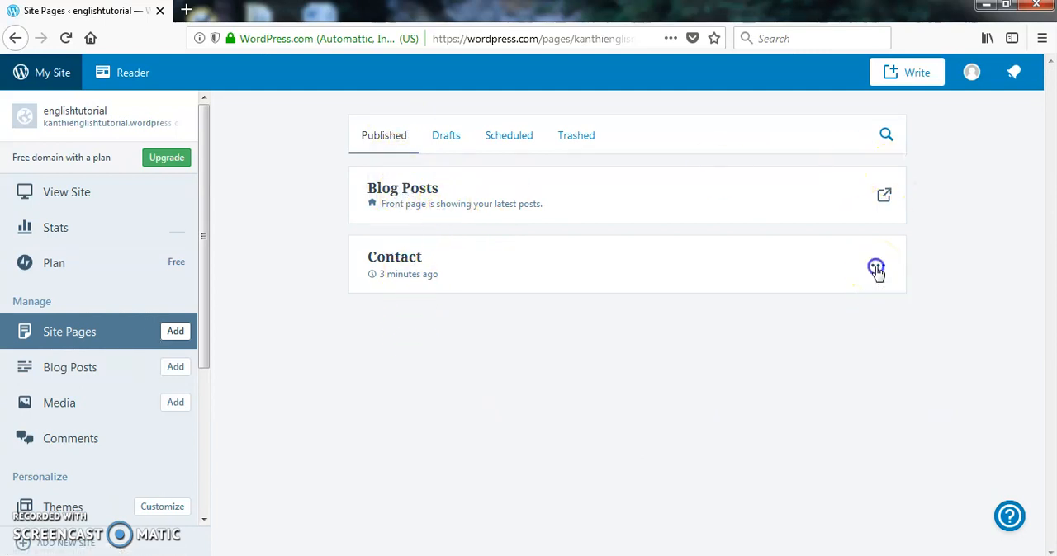
left_click(876, 267)
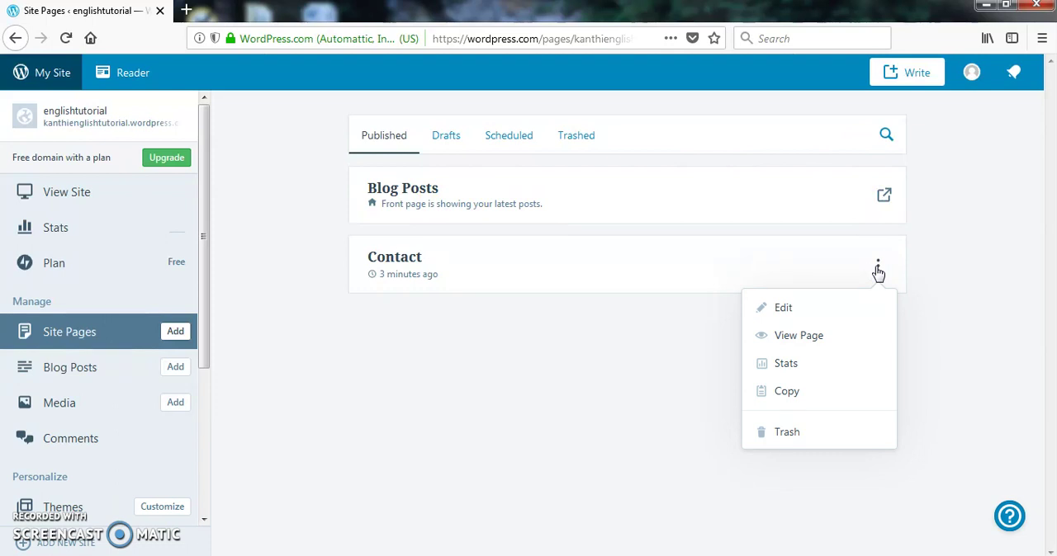
mouse_move(59, 403)
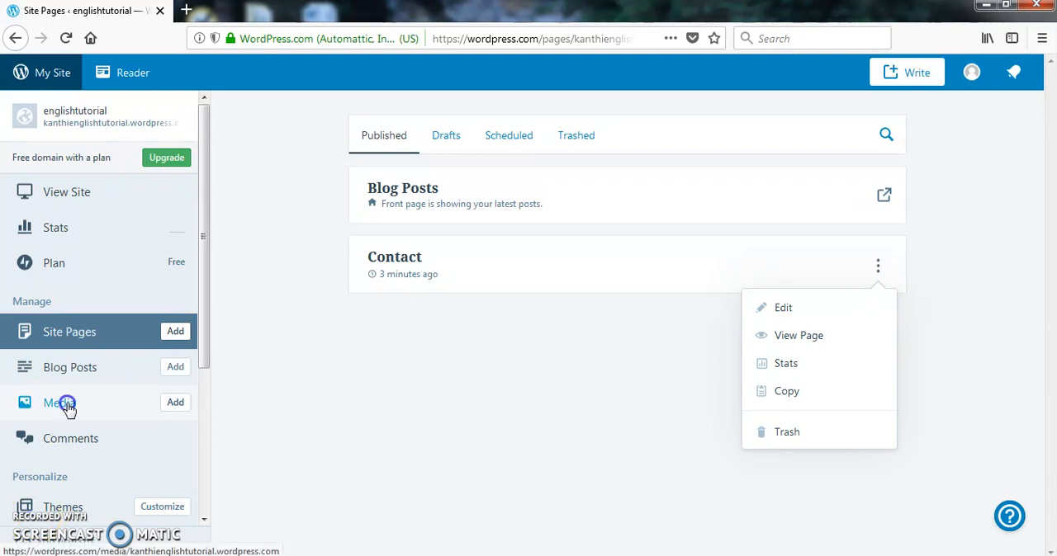
- Open the Media library and quit its welcome tour
left_click(58, 403)
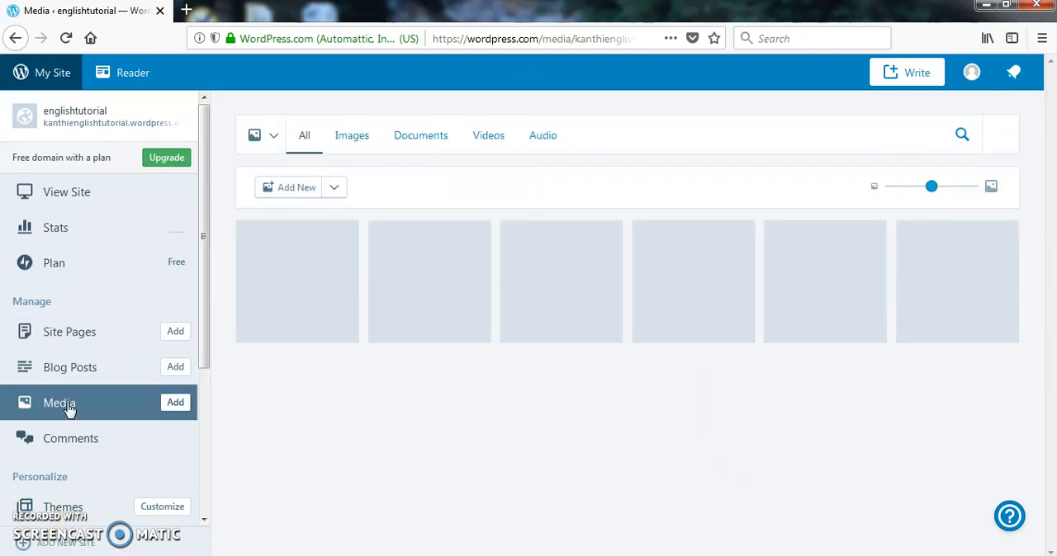
left_click(58, 403)
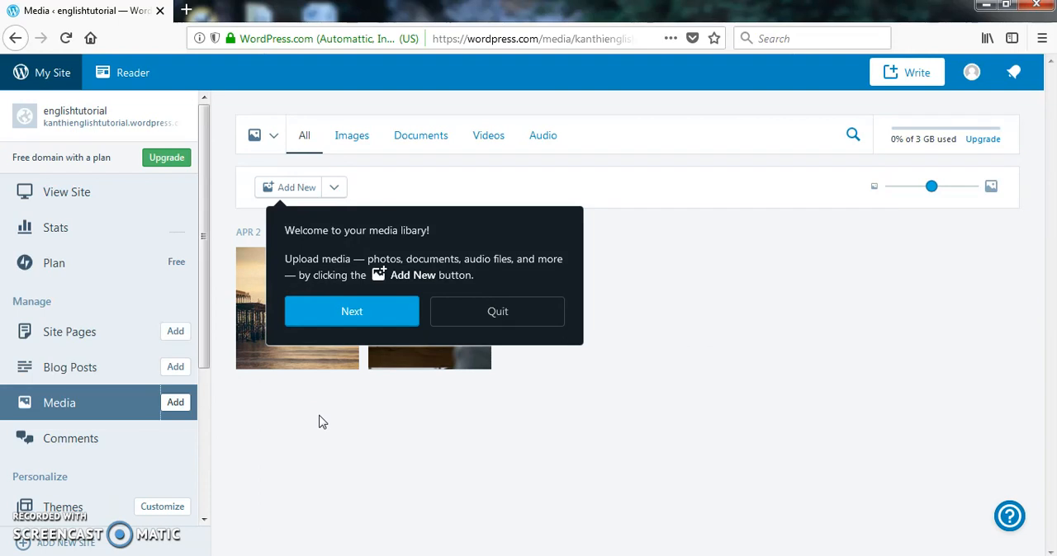
mouse_move(279, 418)
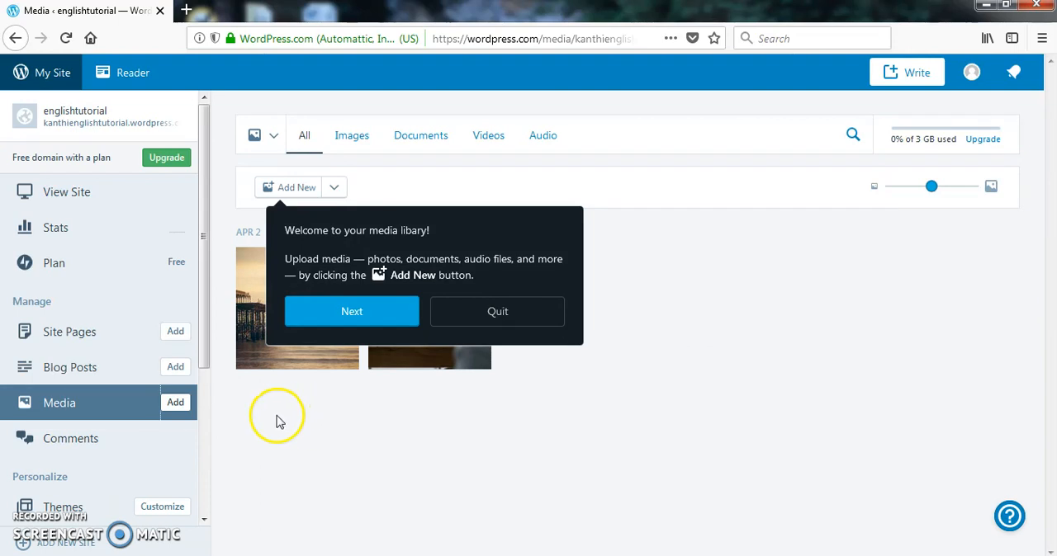
scroll("down", 3)
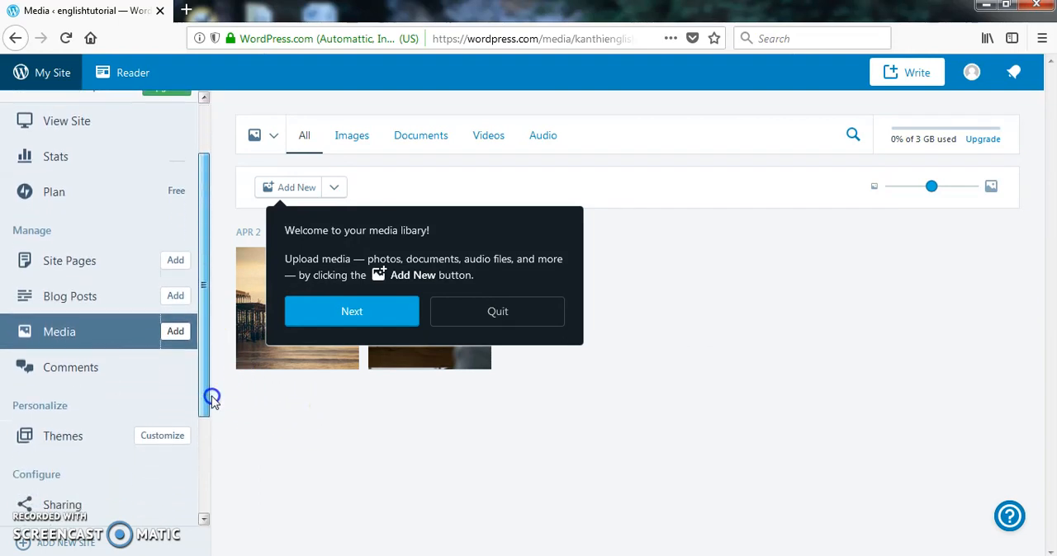
left_click(497, 311)
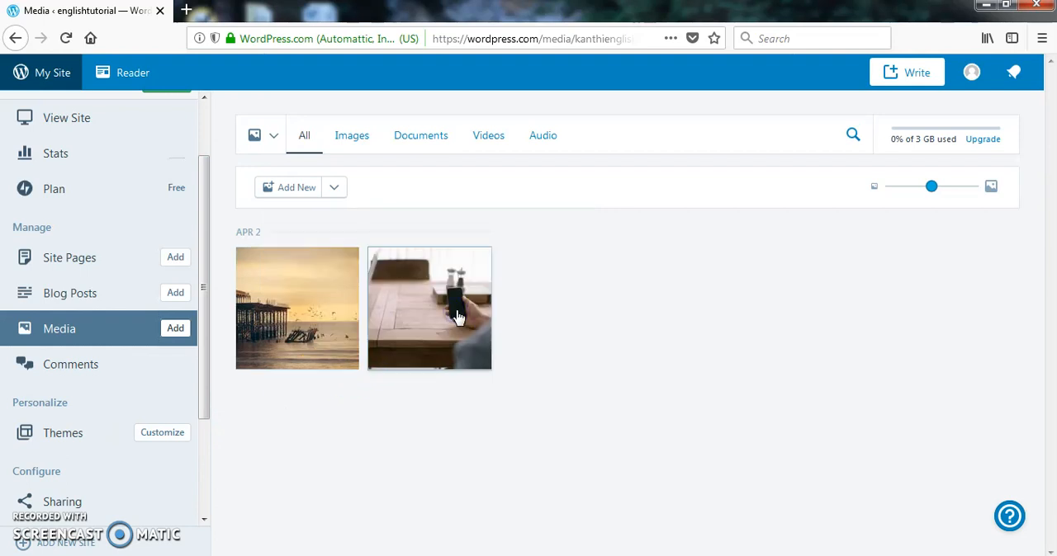
mouse_move(63, 441)
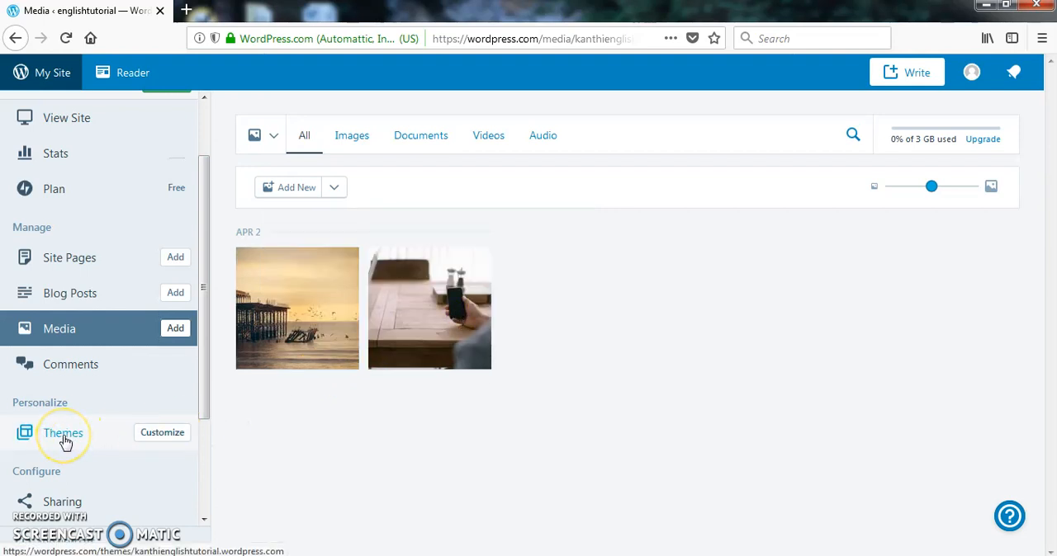
- Open the Themes page and filter it to the 91 free themes, browsing the list
left_click(63, 434)
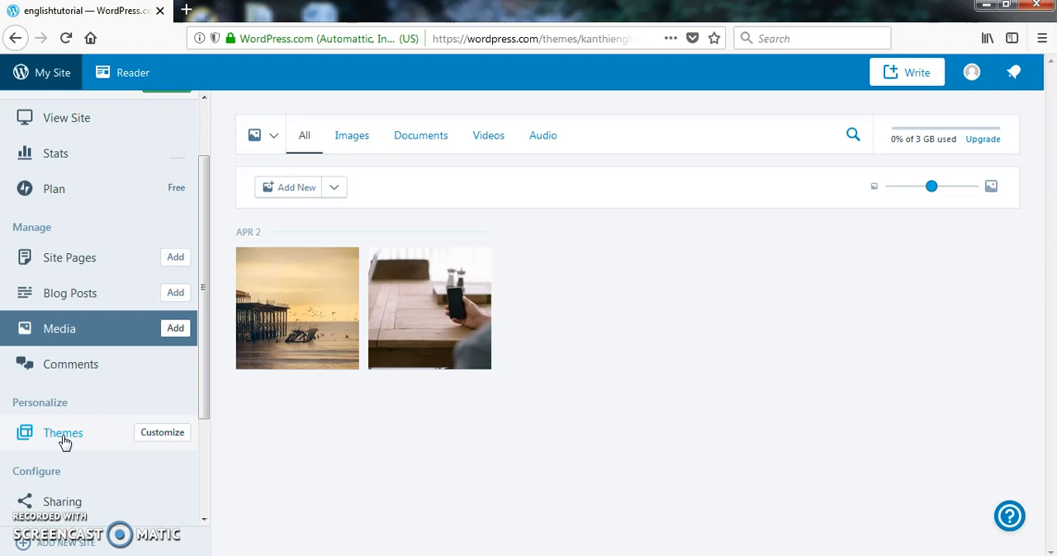
left_click(62, 433)
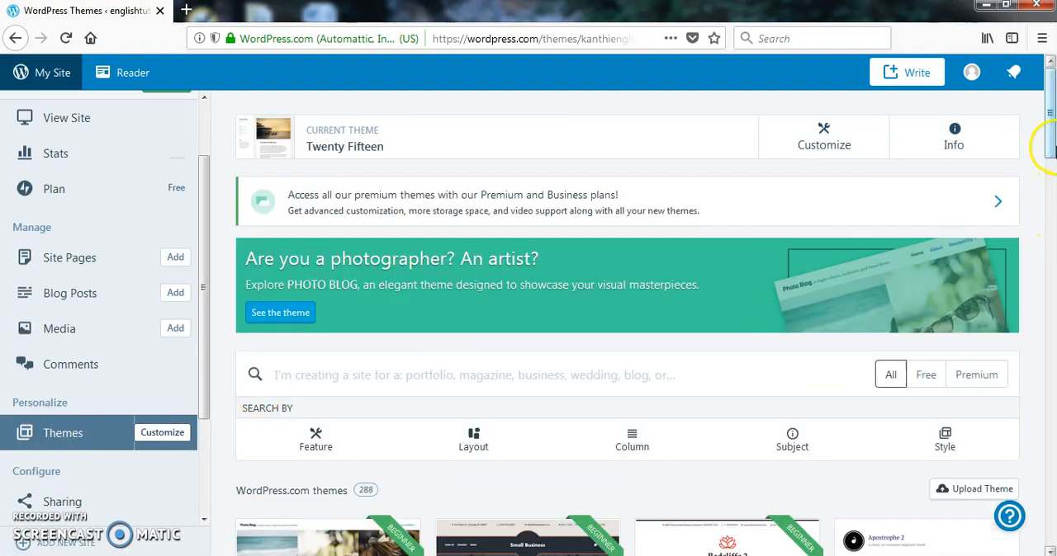
scroll("down", 3)
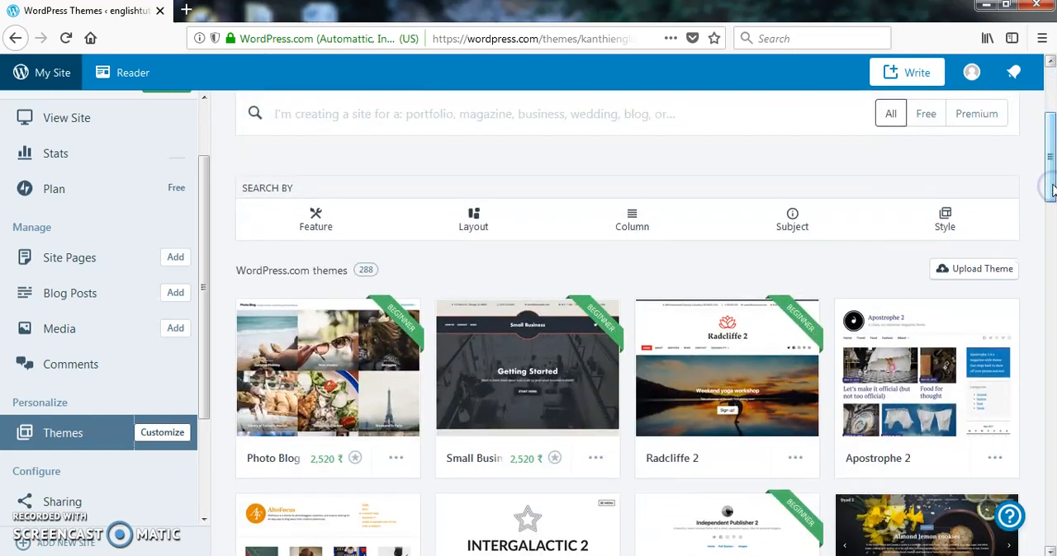
mouse_move(952, 120)
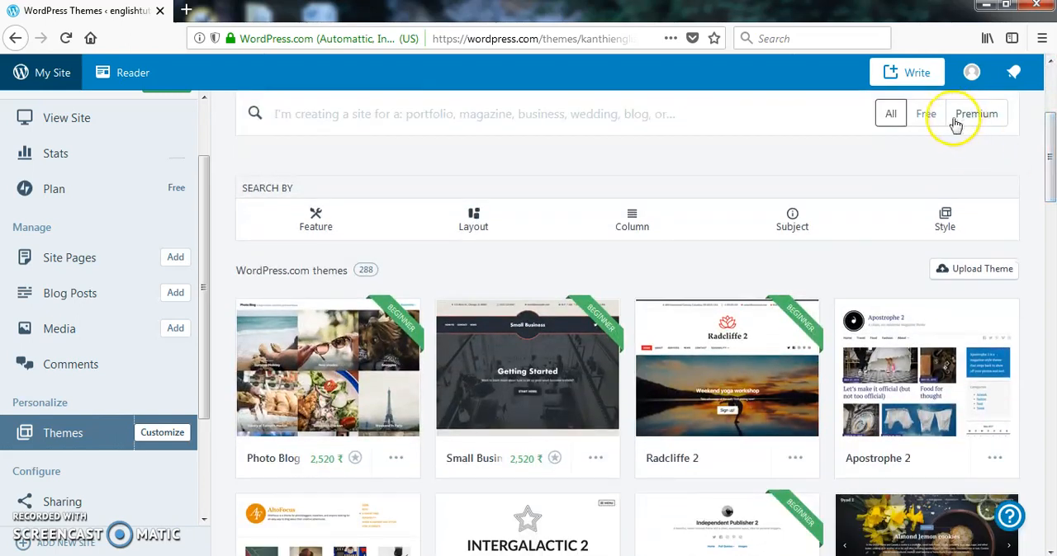
left_click(926, 113)
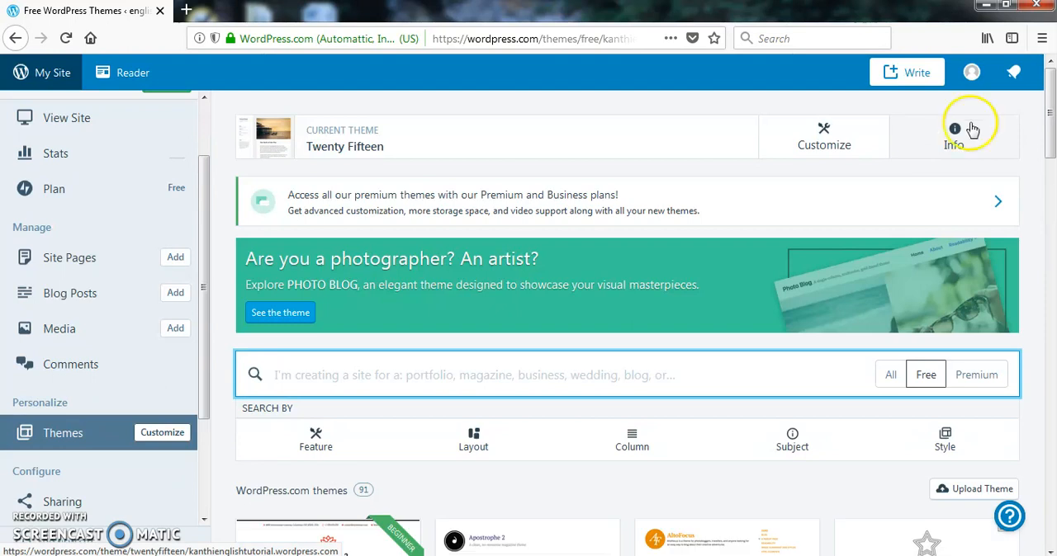
scroll("down", 3)
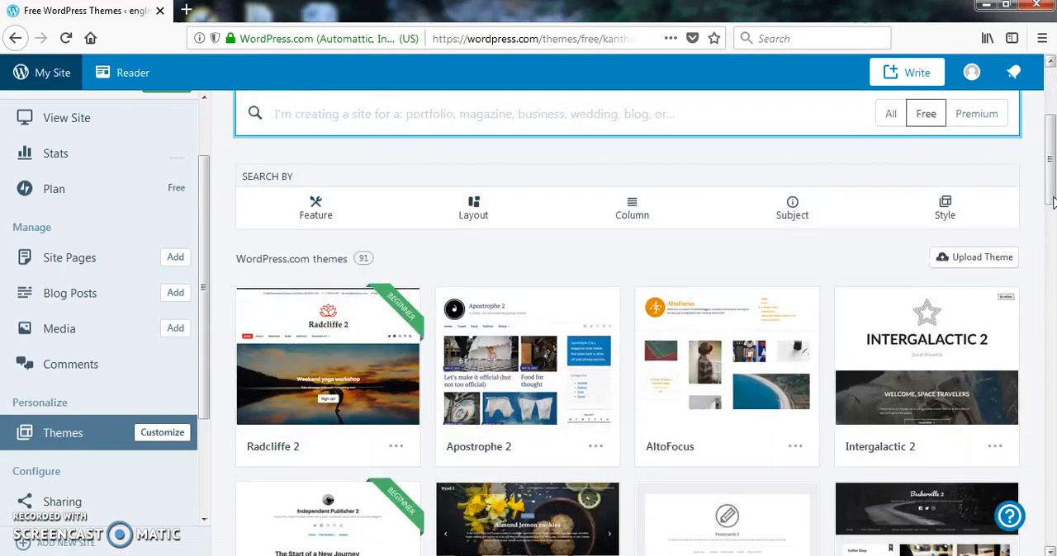
scroll("down", 3)
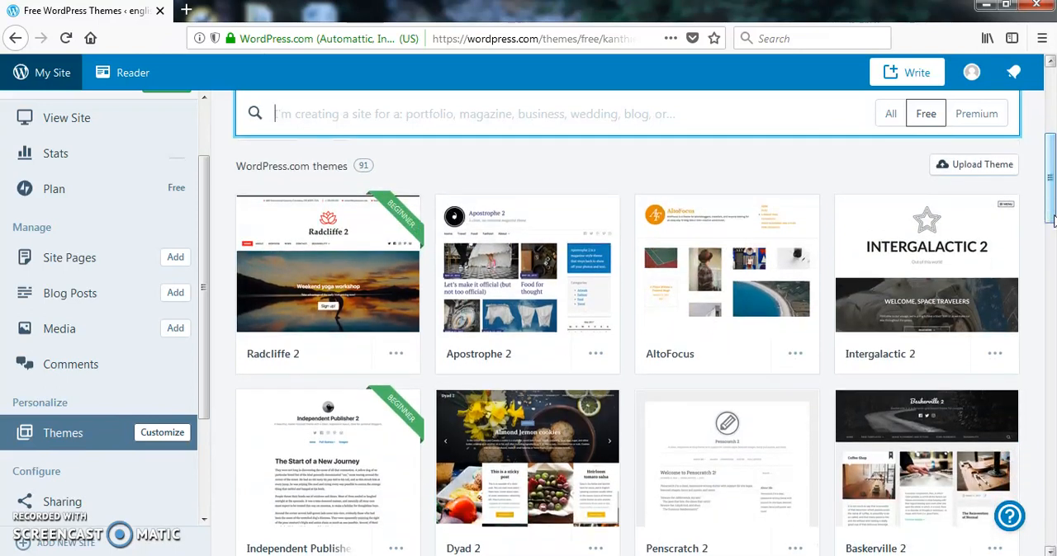
mouse_move(162, 433)
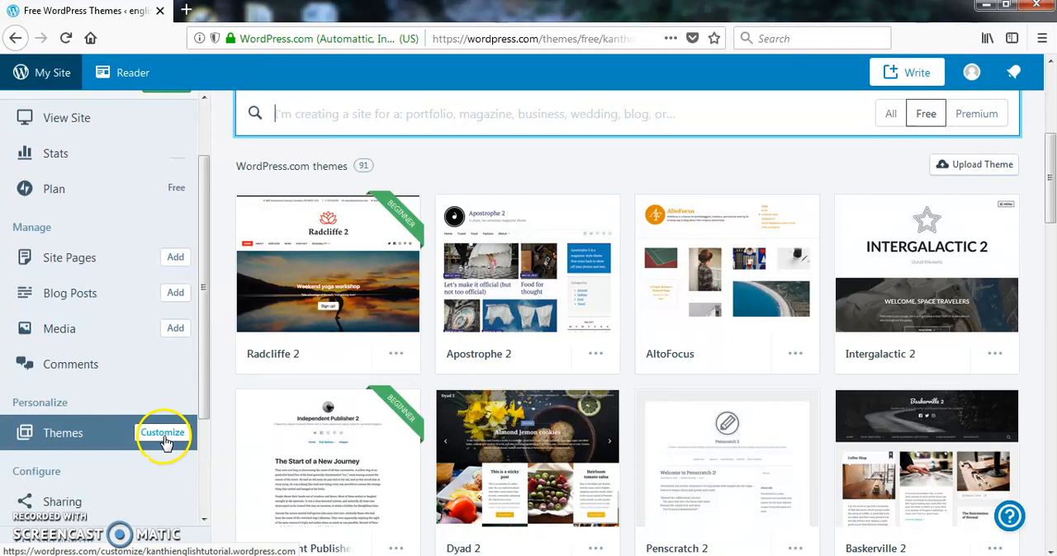
- Launch the englishtutorial site customizer and dismiss its 'Thanks, got it!' intro tip
left_click(163, 433)
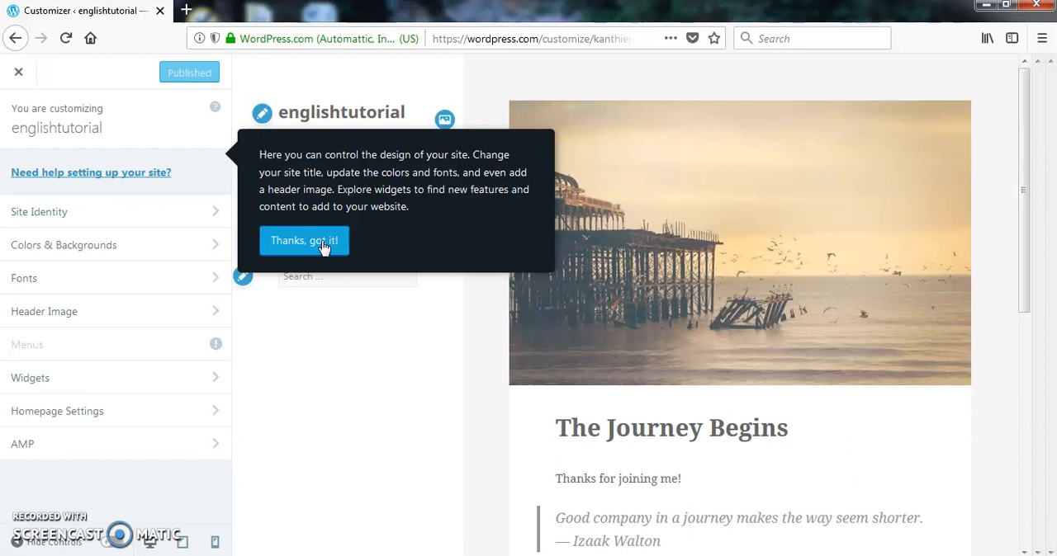
mouse_move(417, 224)
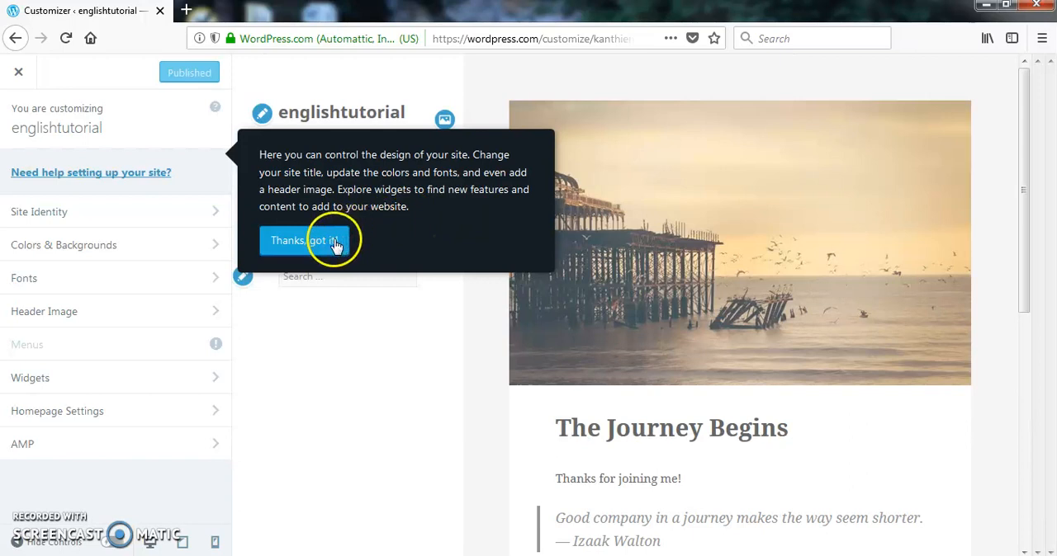
left_click(306, 240)
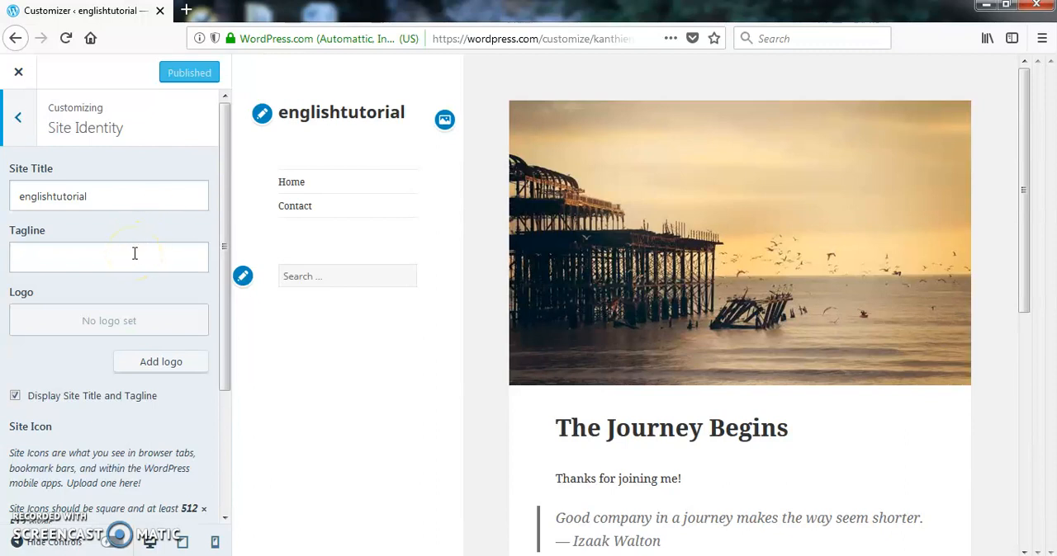
mouse_move(142, 332)
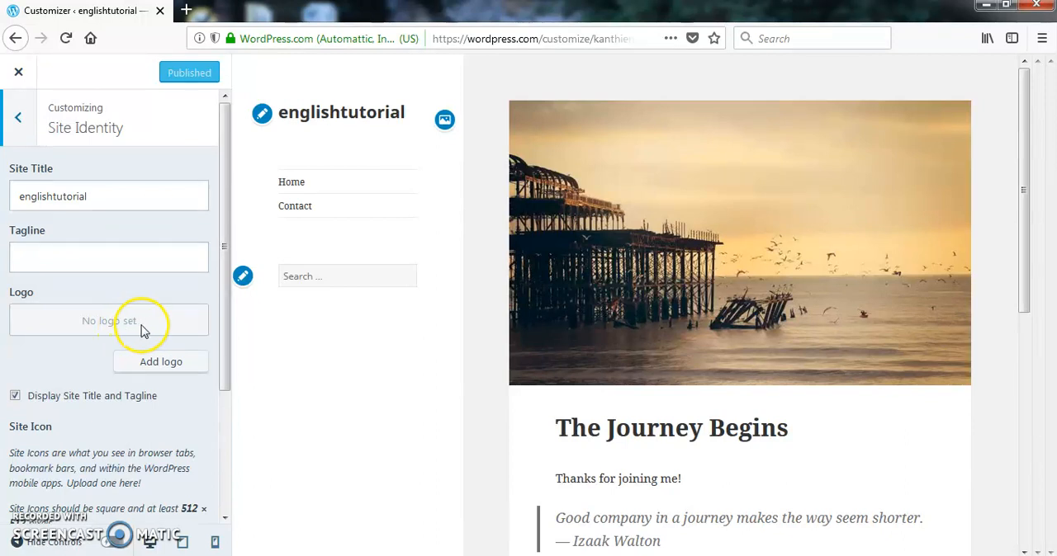
- Scroll Site Identity down to the unset Site Icon and Default footer credit settings
scroll("down", 3)
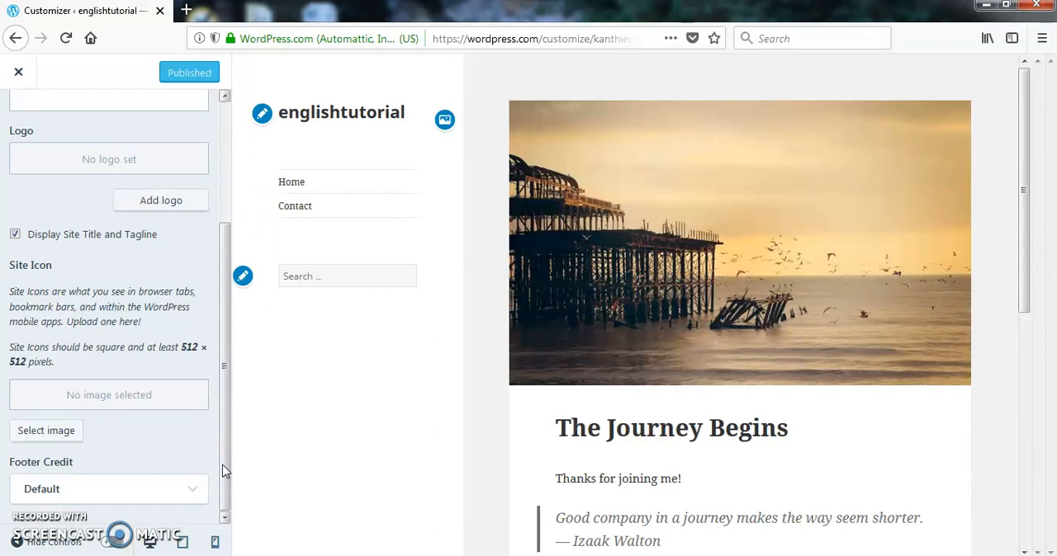
mouse_move(46, 431)
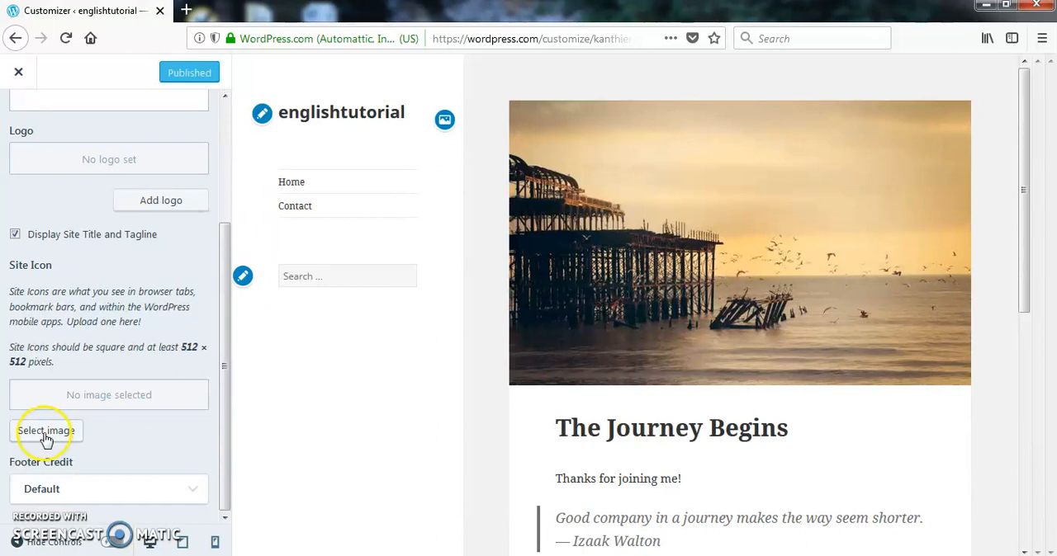
- Open Select image for the Site Icon, close it unselected, and go back
left_click(43, 431)
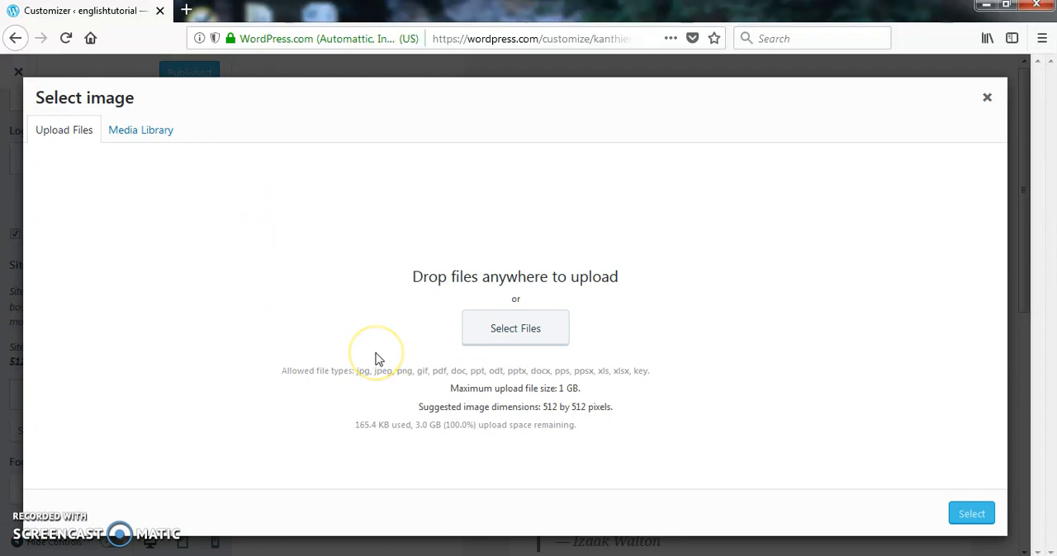
mouse_move(986, 99)
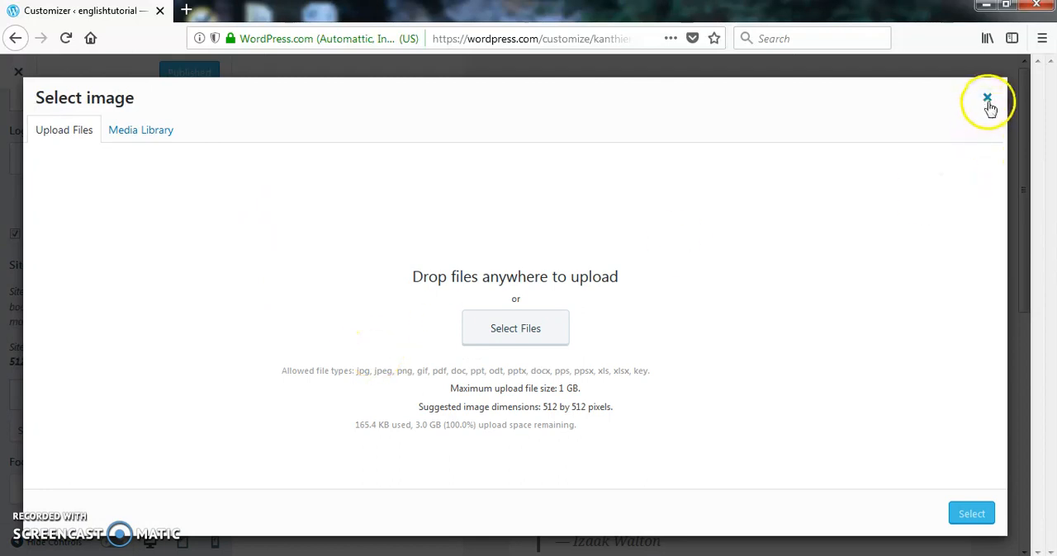
left_click(986, 97)
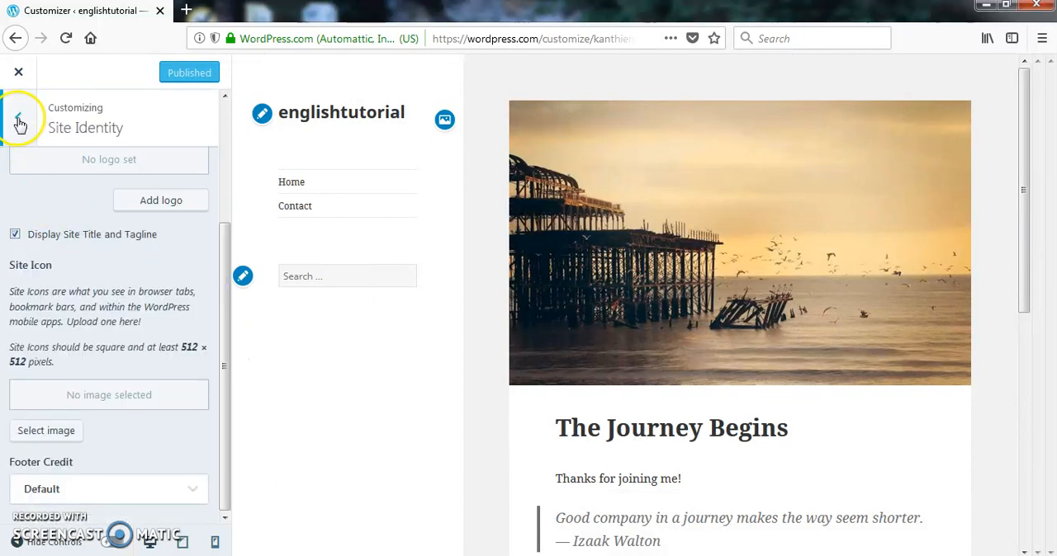
left_click(22, 112)
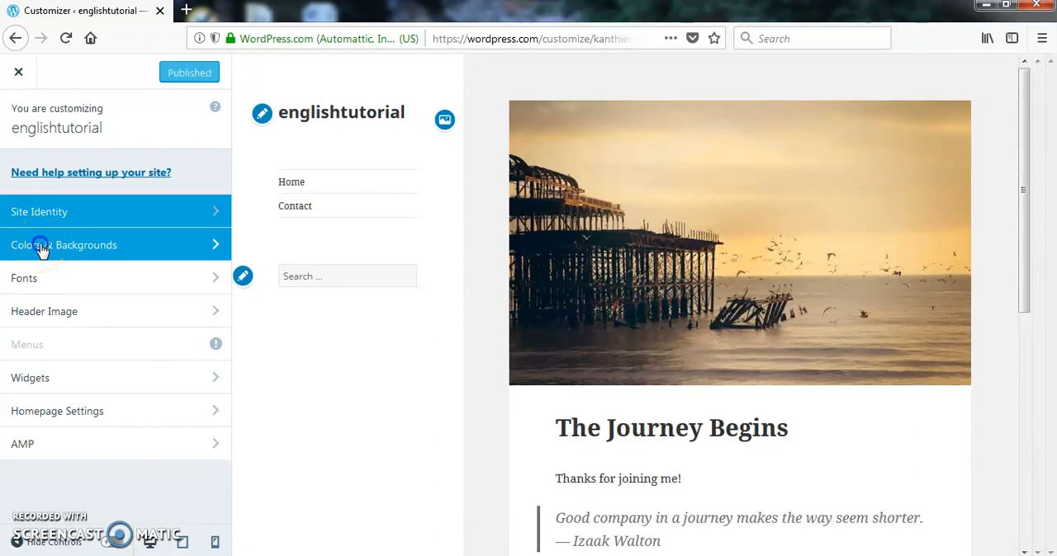
- In Colors & Backgrounds, preview featured palettes including yellow and light blue
left_click(64, 245)
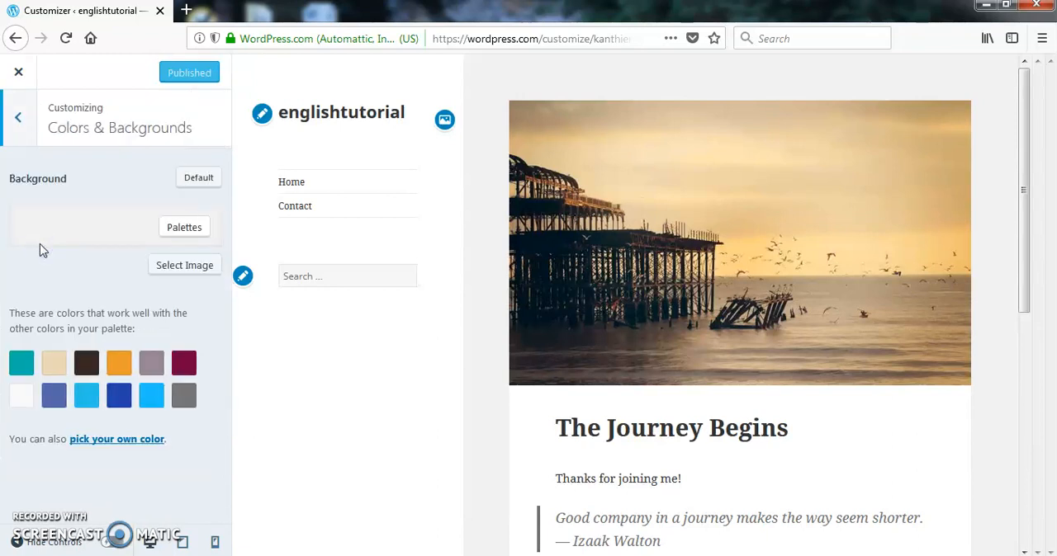
mouse_move(184, 227)
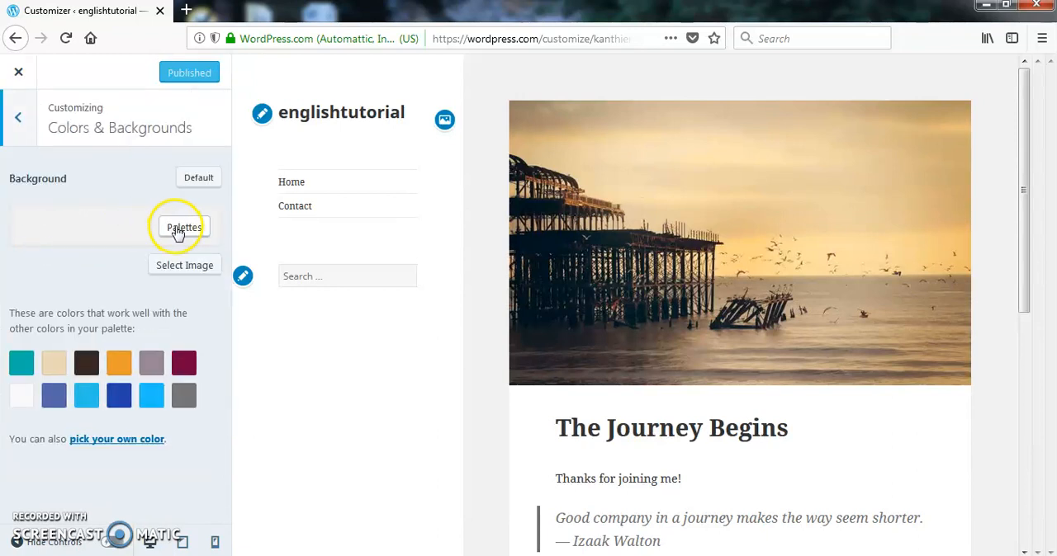
left_click(184, 227)
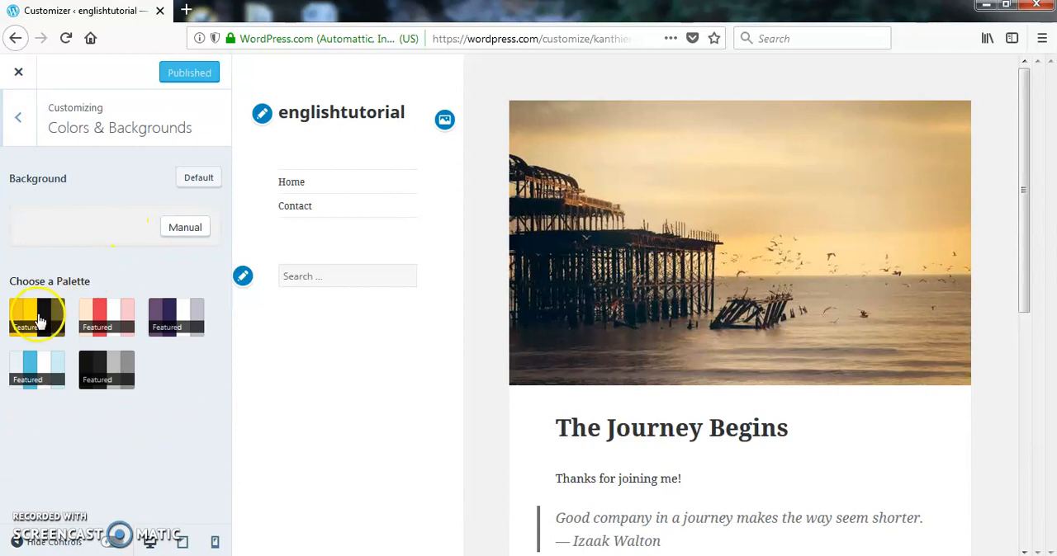
left_click(37, 316)
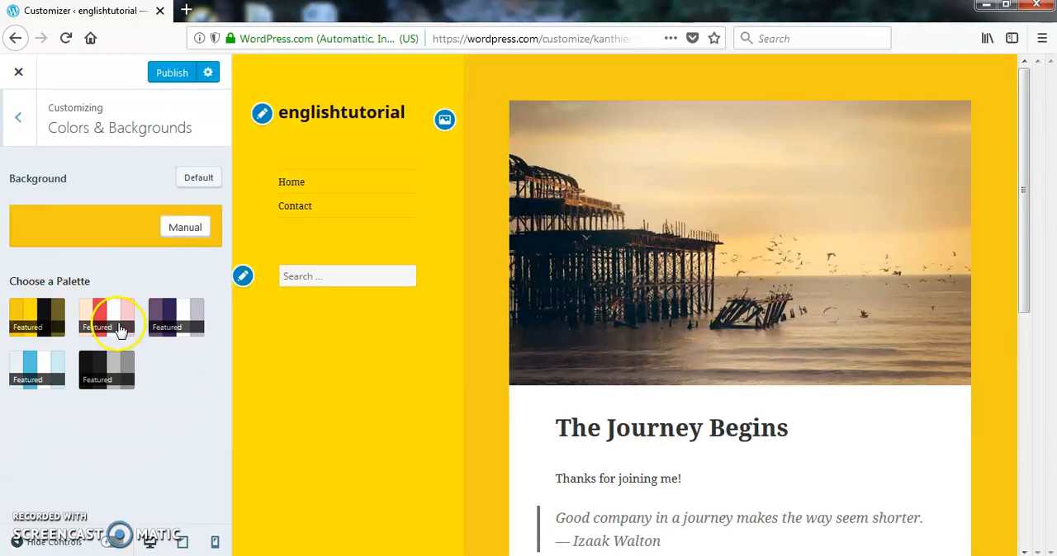
left_click(175, 317)
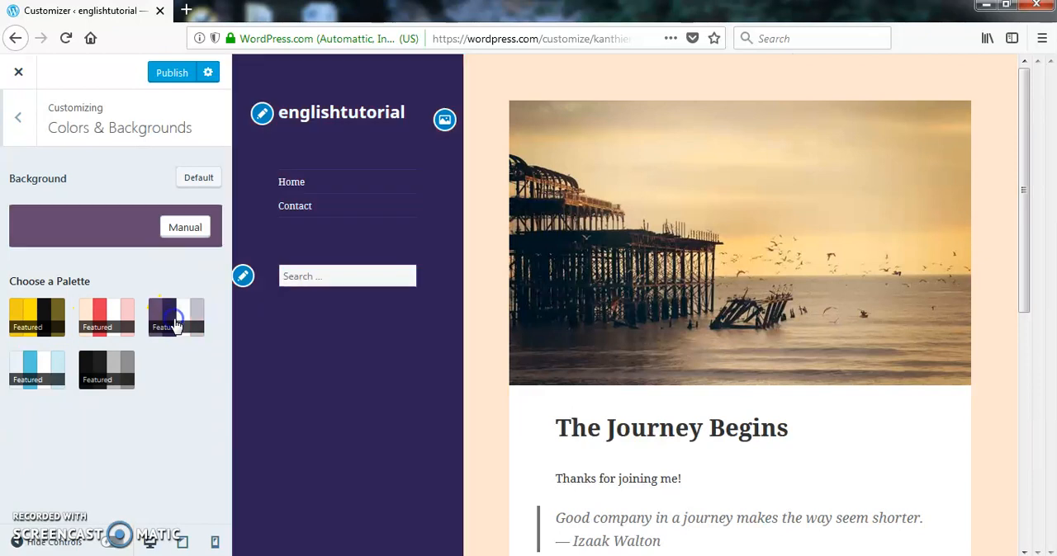
left_click(36, 370)
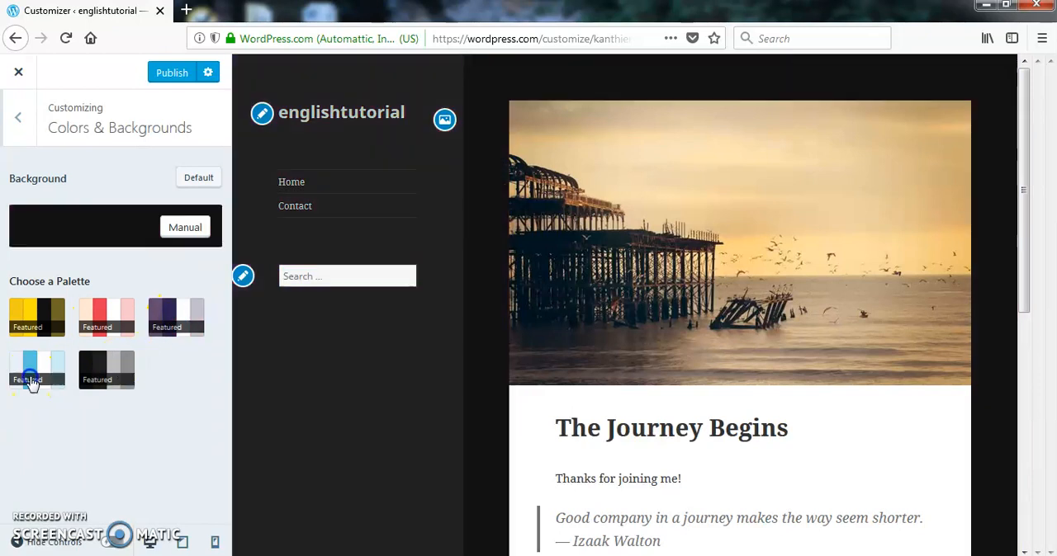
left_click(36, 373)
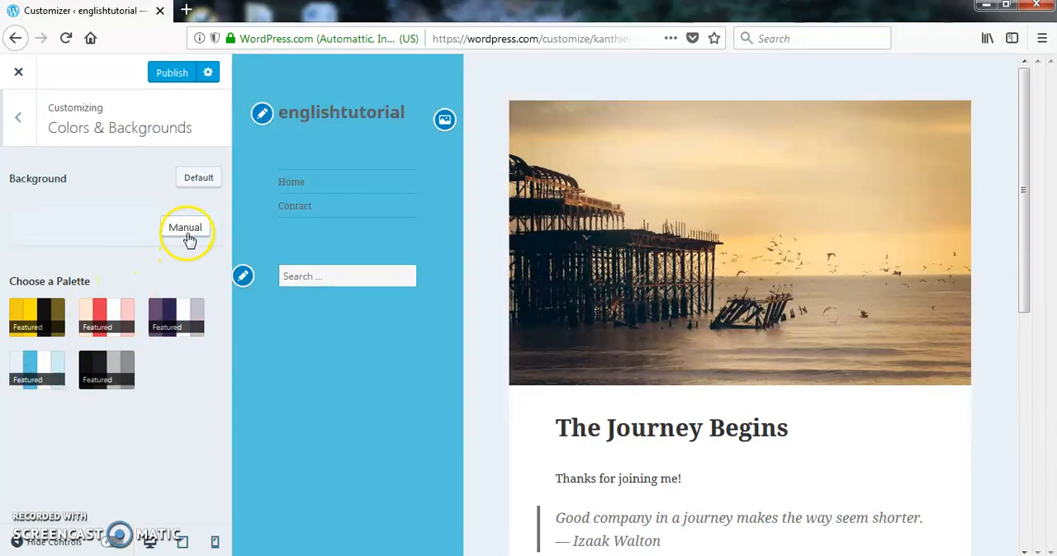
- Try mauve and blue backgrounds, settle on cyan, then return to the section list
left_click(185, 231)
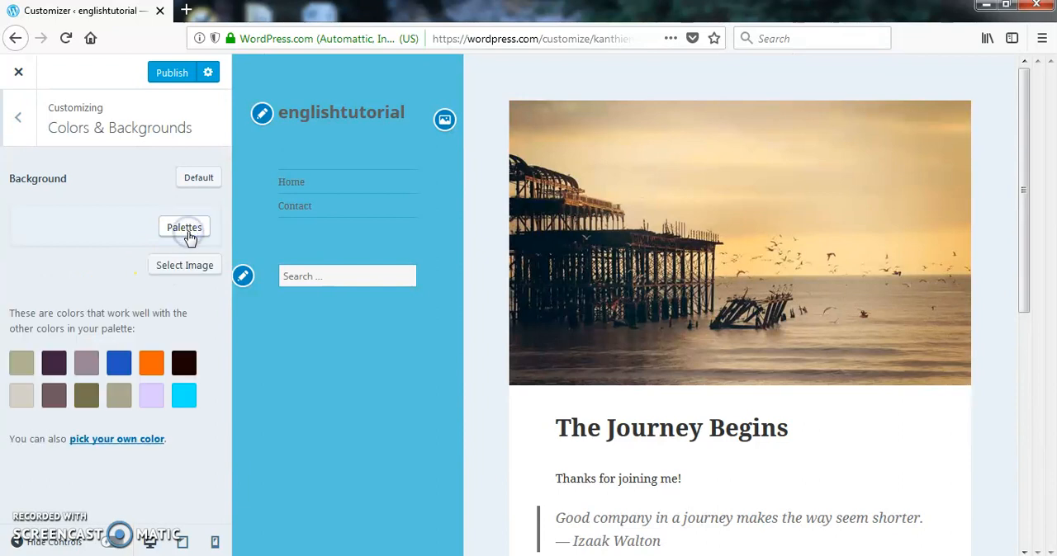
left_click(88, 362)
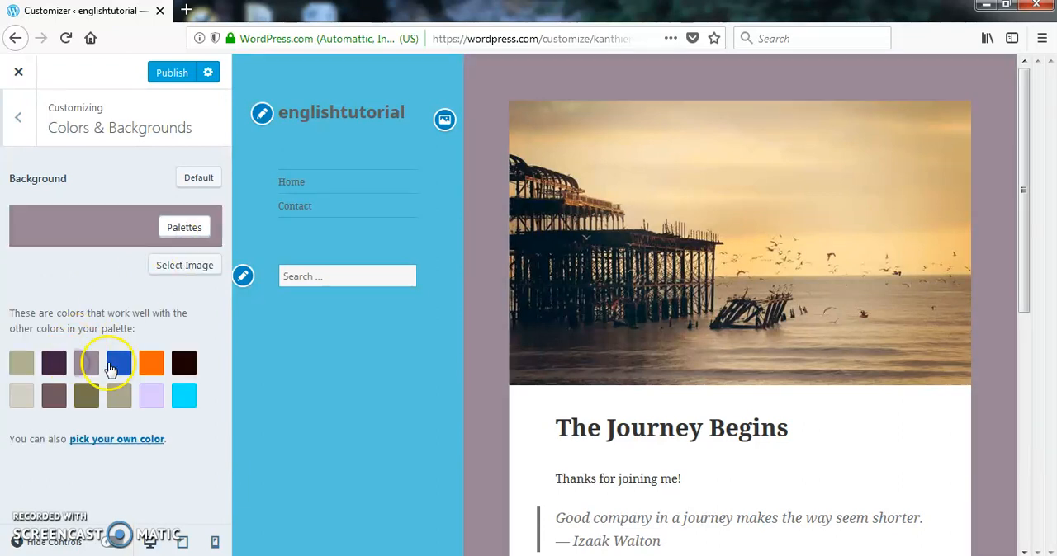
left_click(119, 363)
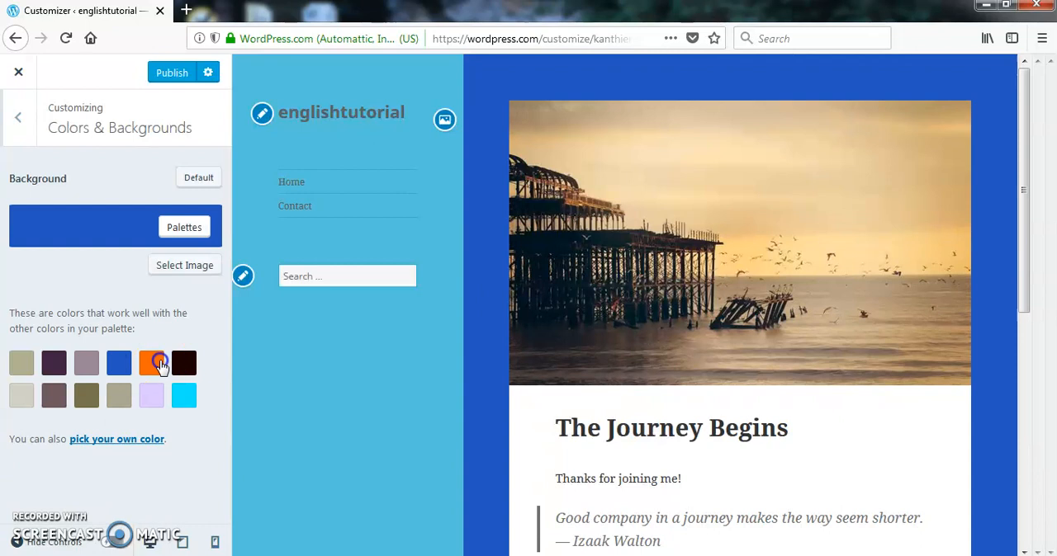
left_click(183, 396)
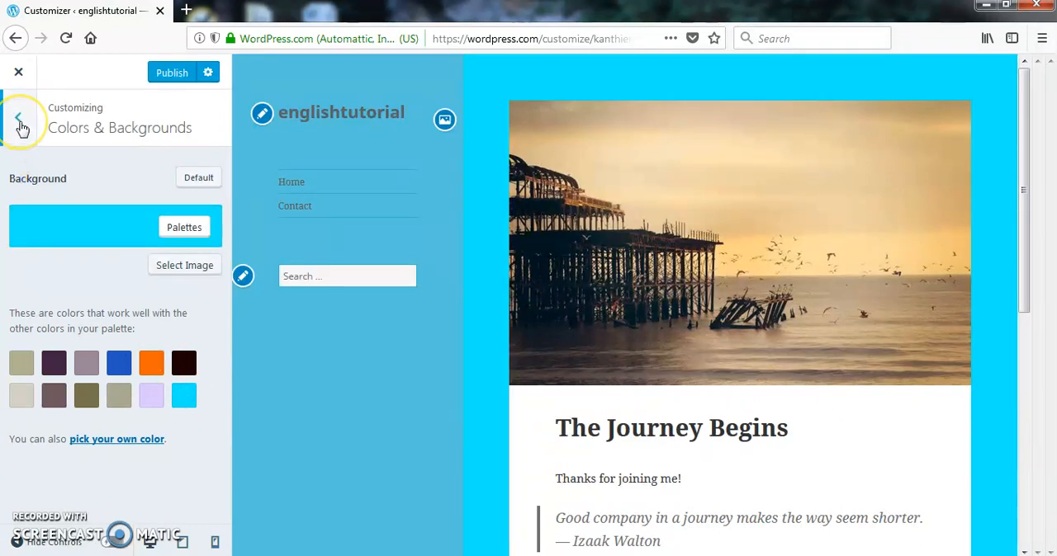
left_click(18, 112)
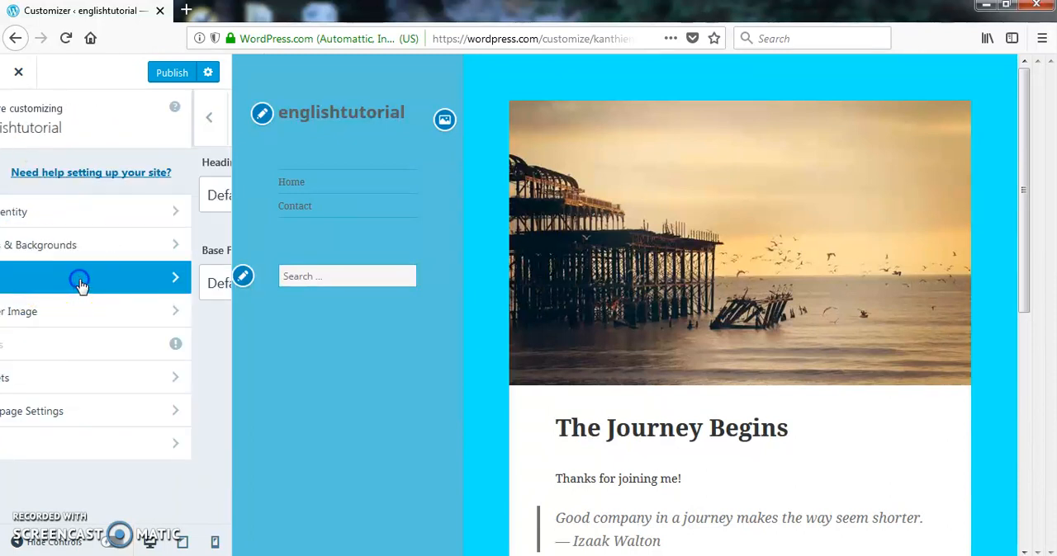
- Set headings to Cherry Swash and the base font to Arimo, then go back
left_click(80, 278)
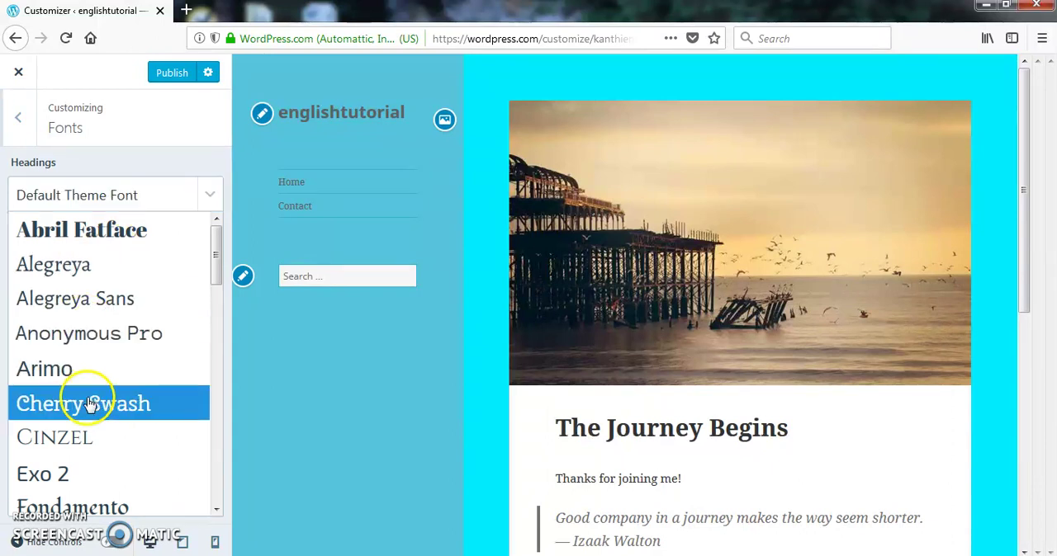
left_click(82, 404)
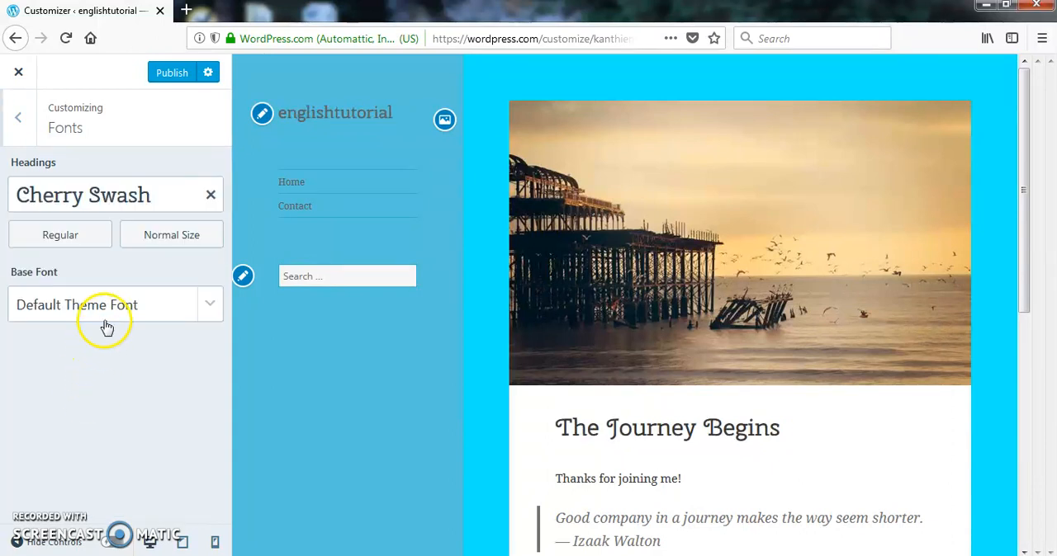
left_click(107, 305)
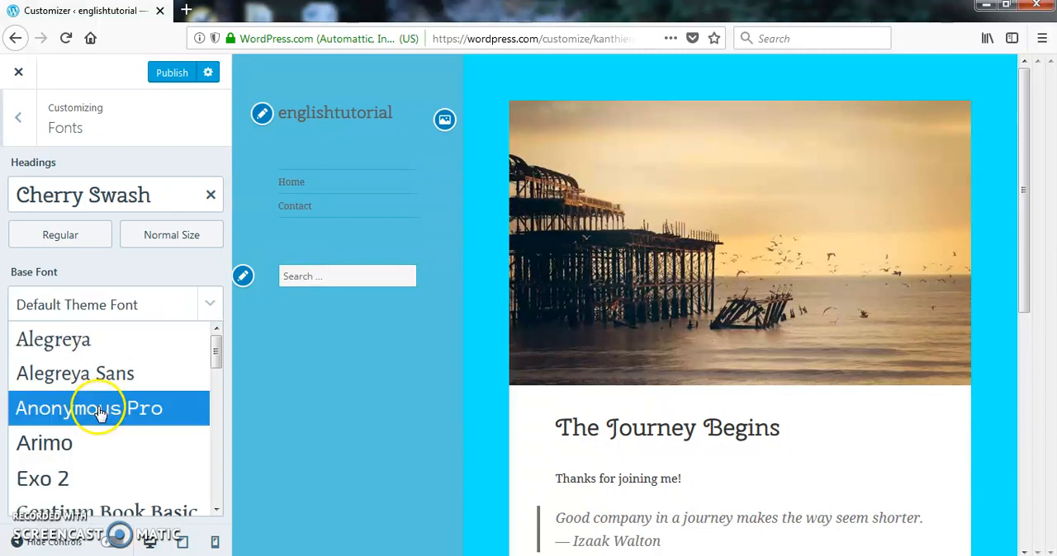
left_click(44, 442)
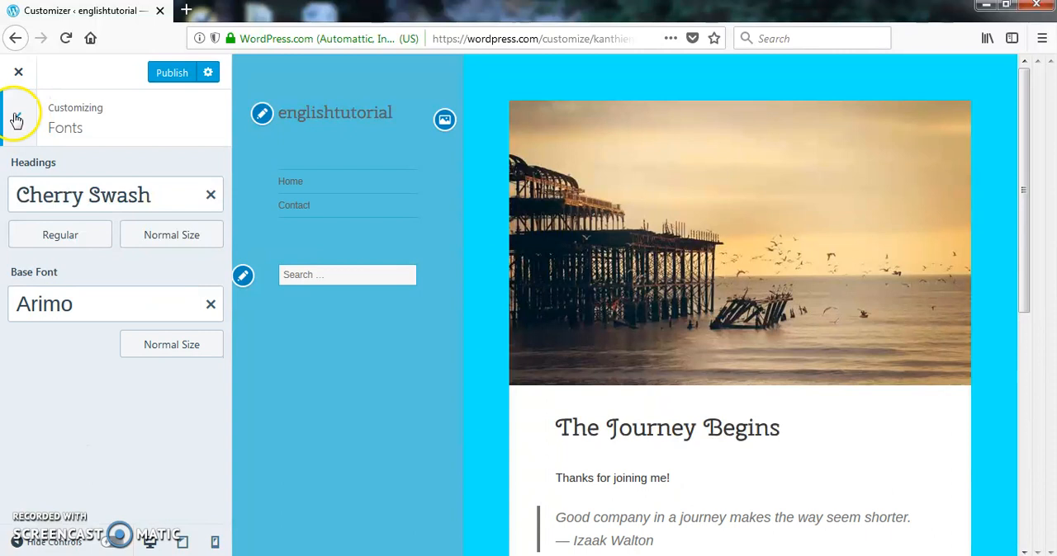
left_click(18, 116)
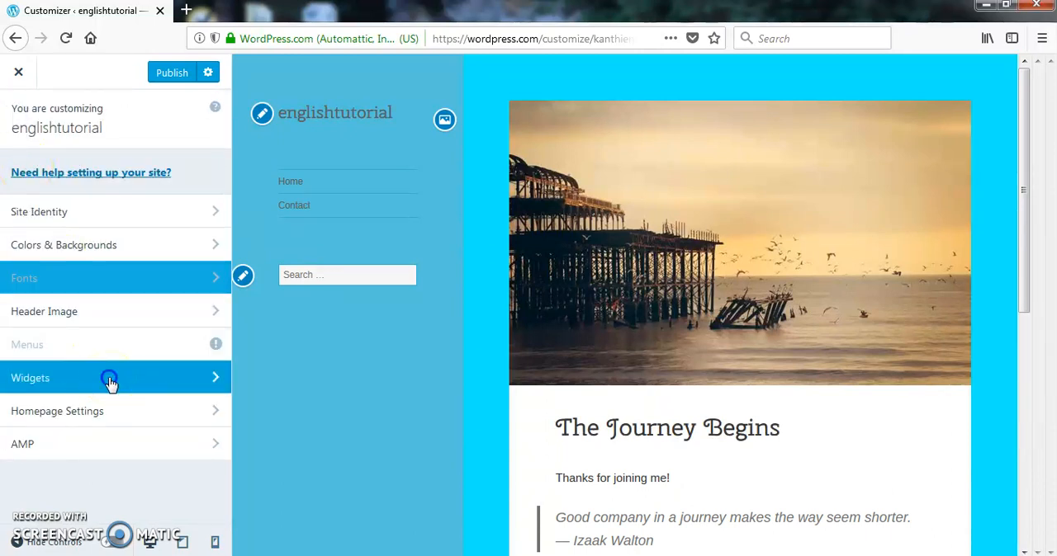
- Add the Contact Info & Map widget ('Hours & Info', San Diego map) to the sidebar
left_click(108, 379)
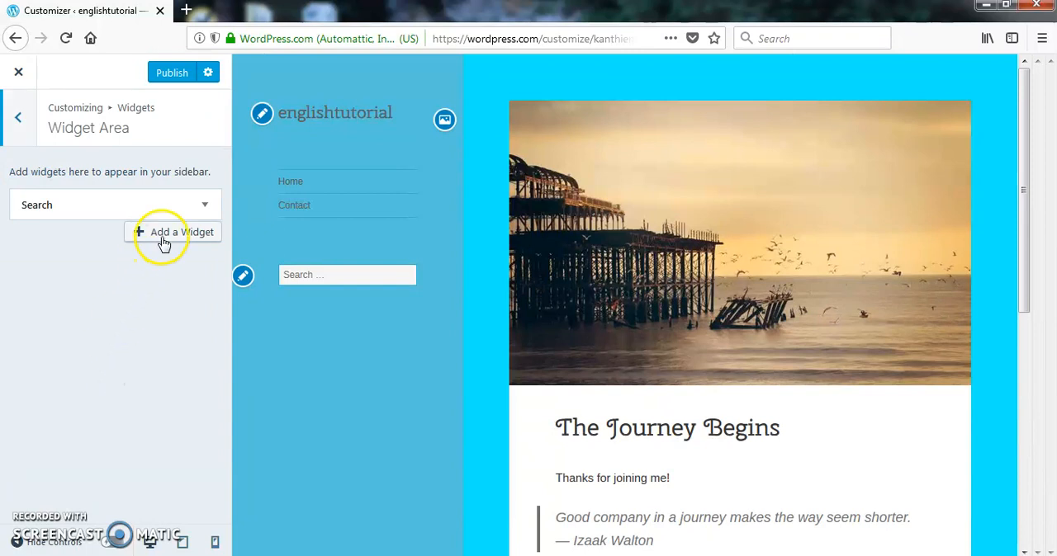
left_click(172, 232)
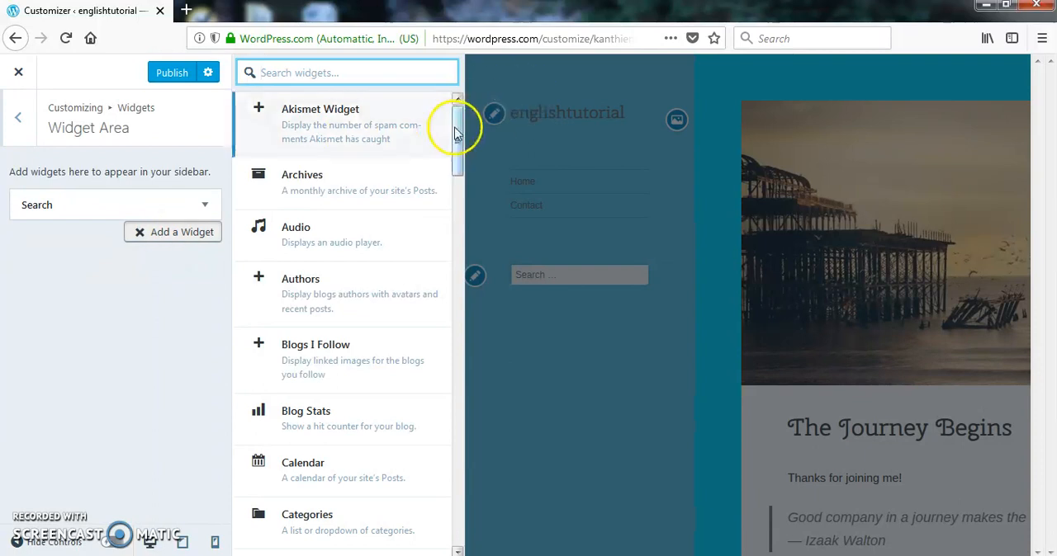
scroll("down", 3)
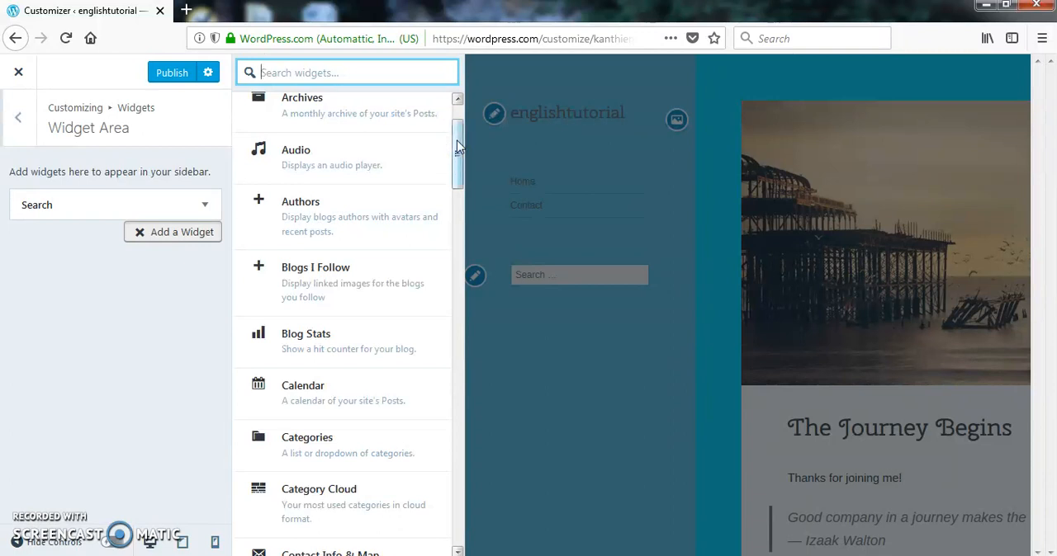
scroll("down", 3)
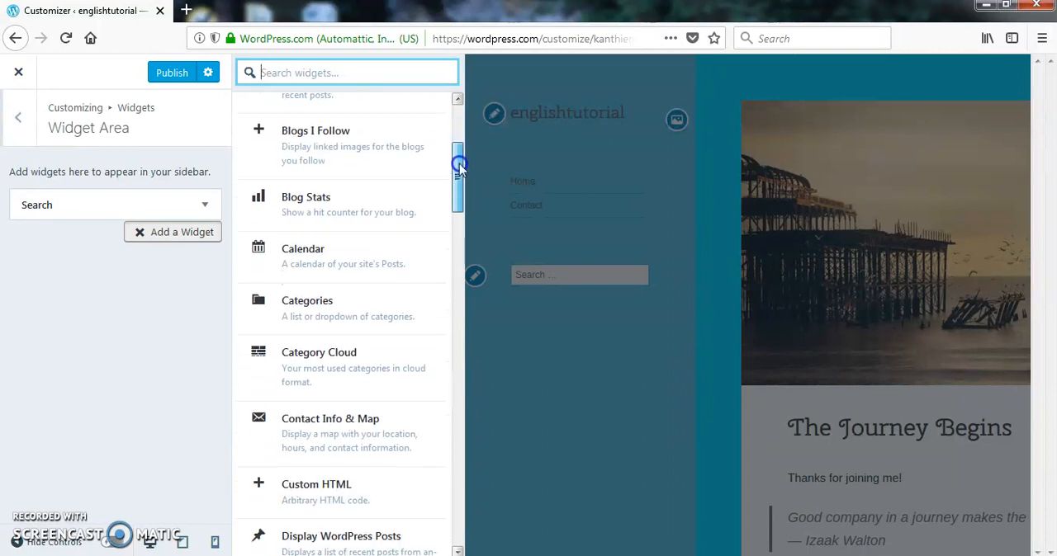
scroll("down", 3)
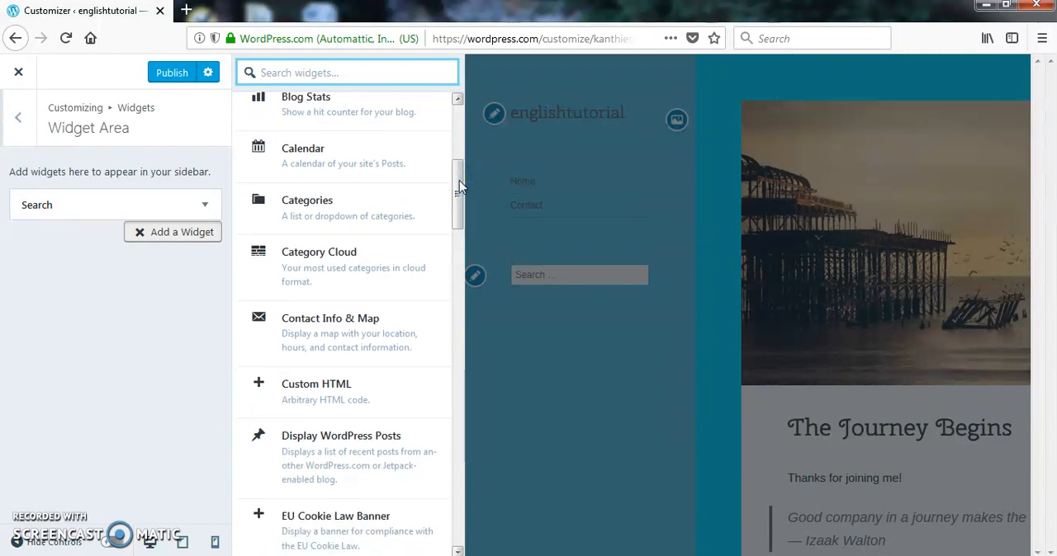
left_click(329, 325)
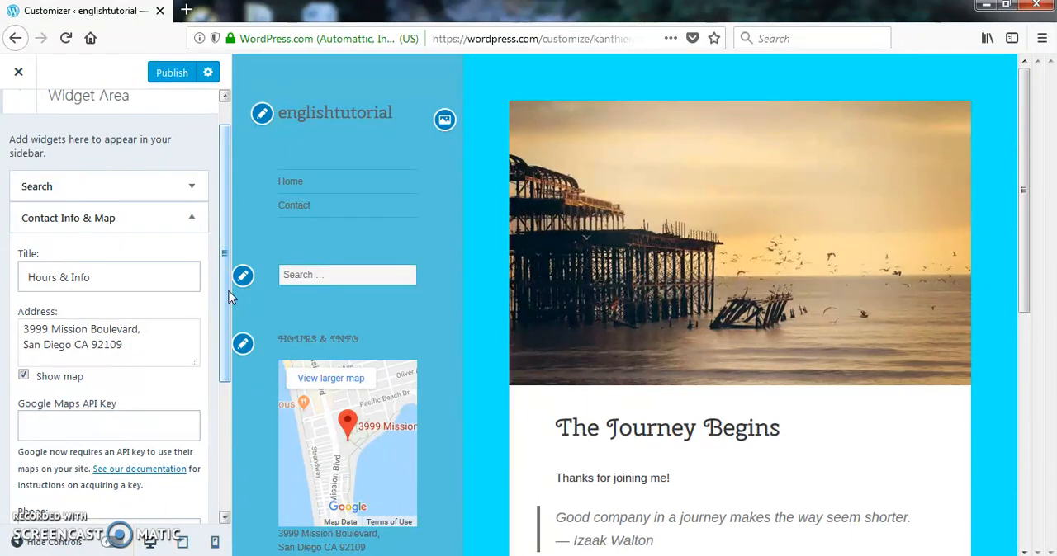
scroll("down", 3)
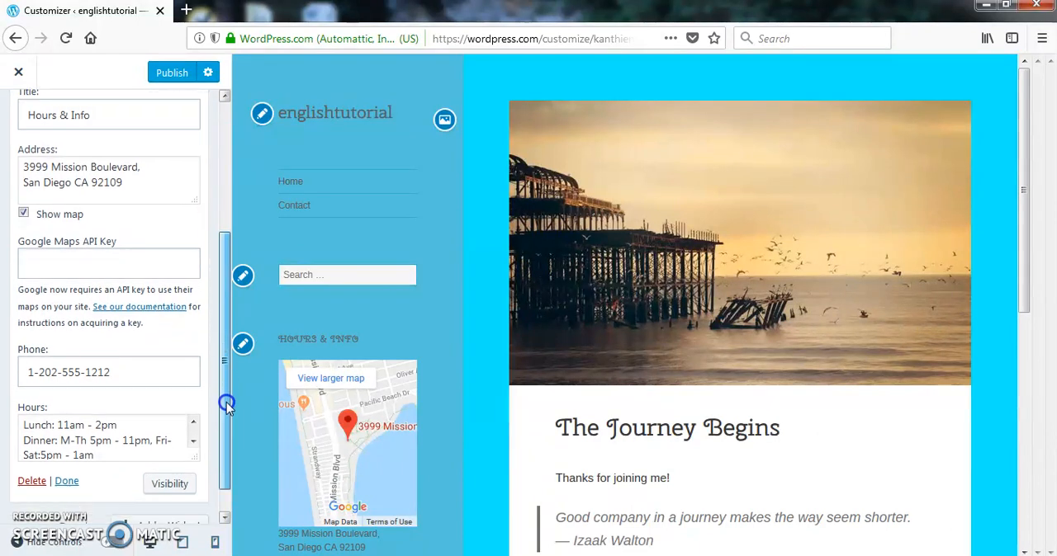
scroll("down", 3)
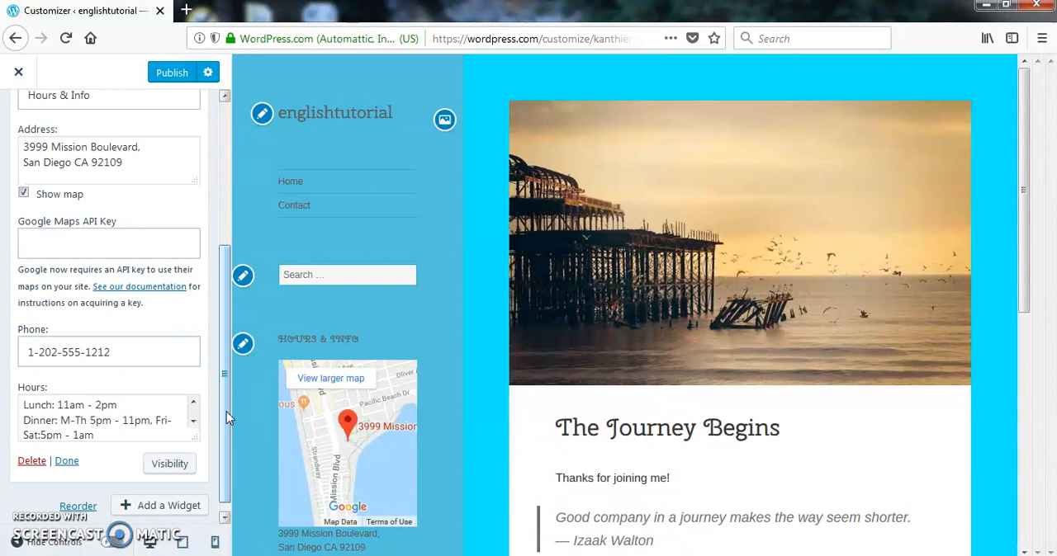
mouse_move(33, 520)
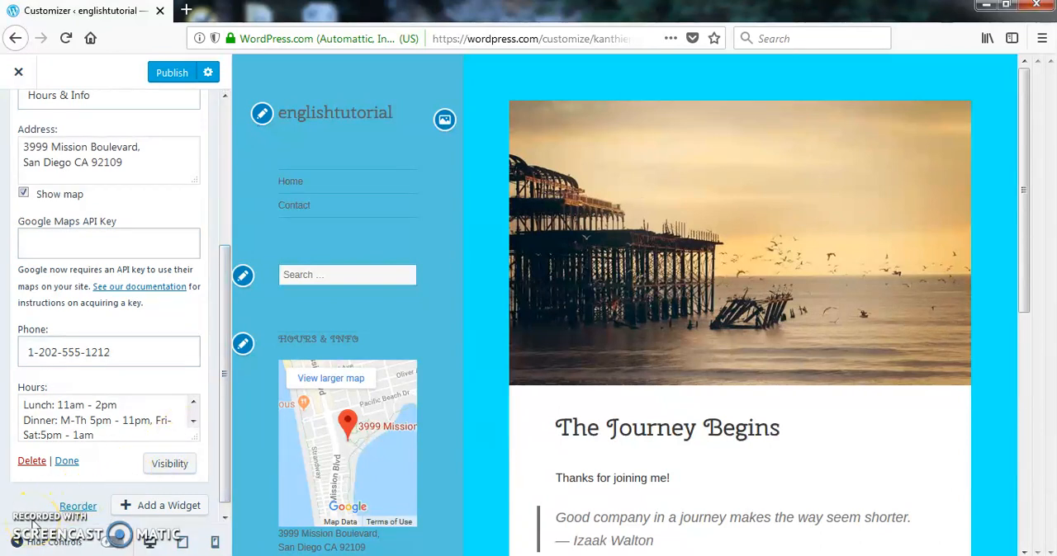
mouse_move(218, 436)
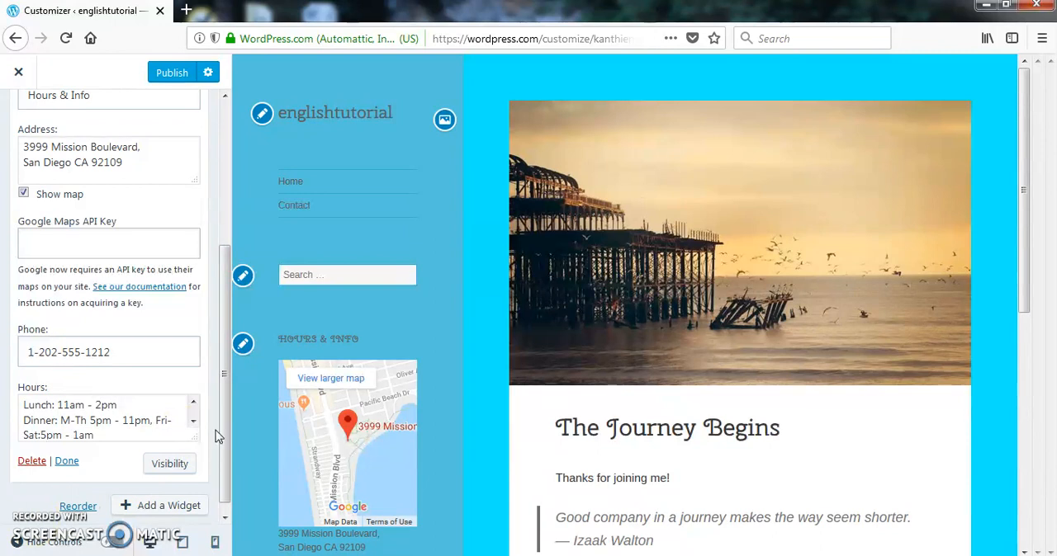
mouse_move(1007, 276)
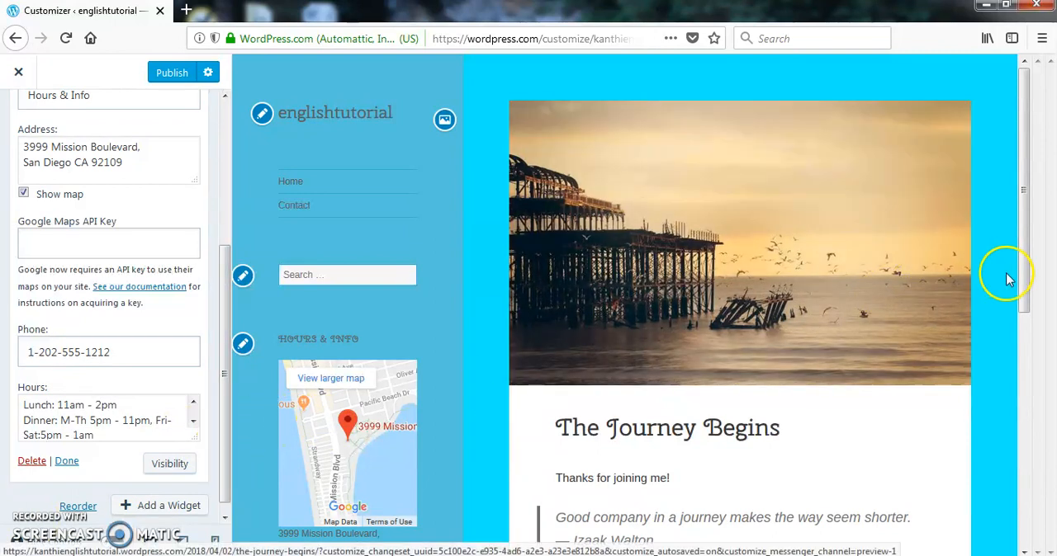
scroll("down", 3)
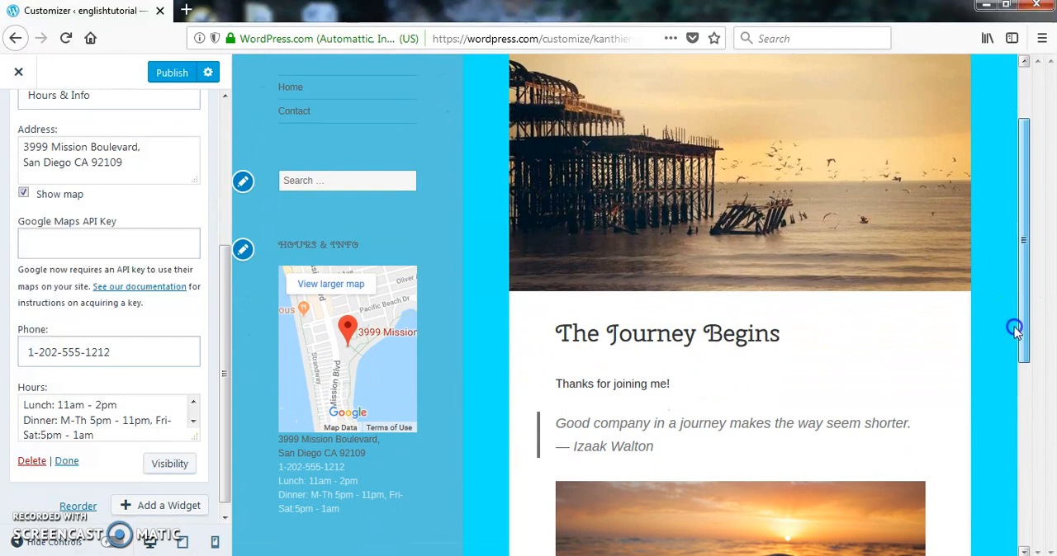
scroll("down", 3)
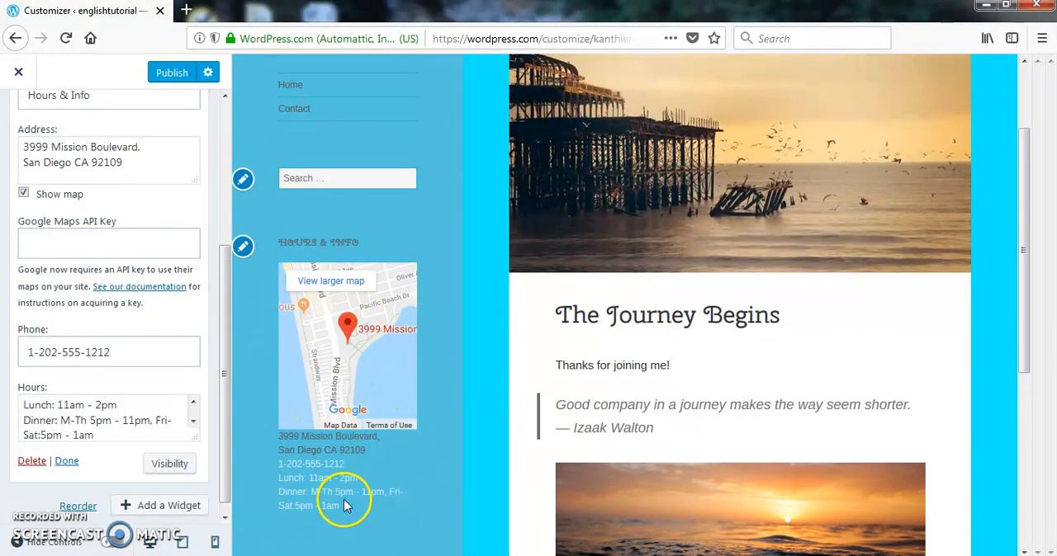
mouse_move(420, 510)
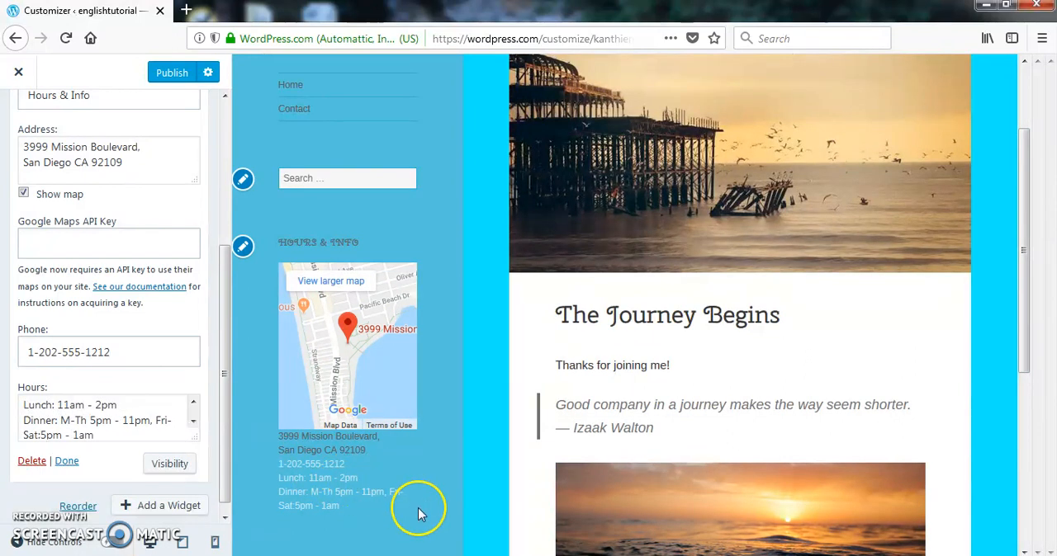
mouse_move(419, 513)
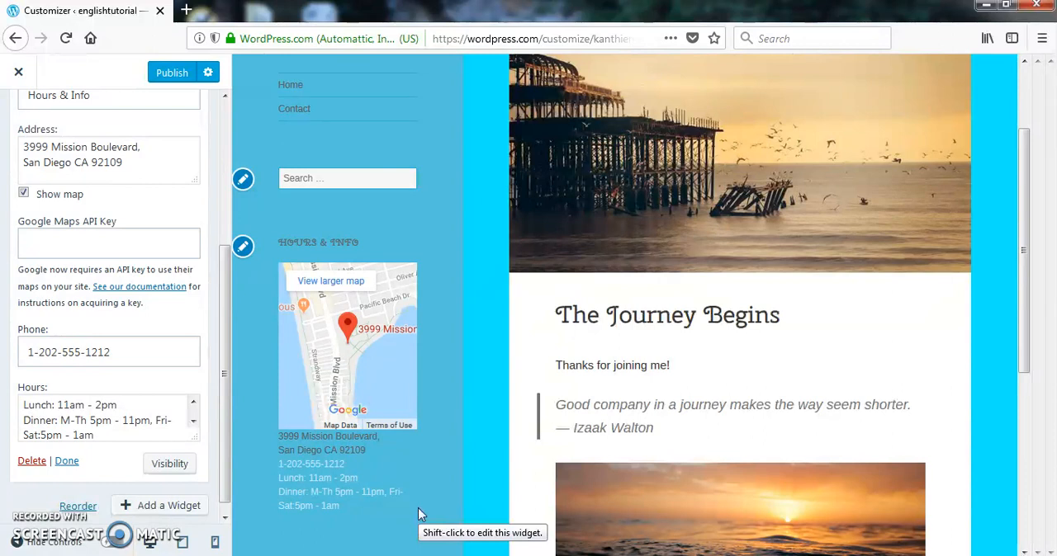
mouse_move(41, 520)
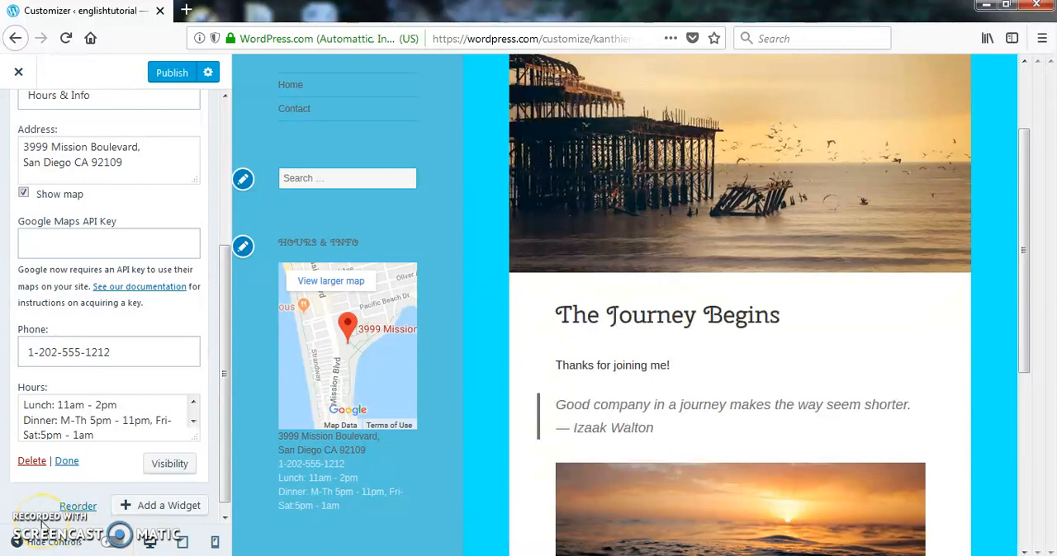